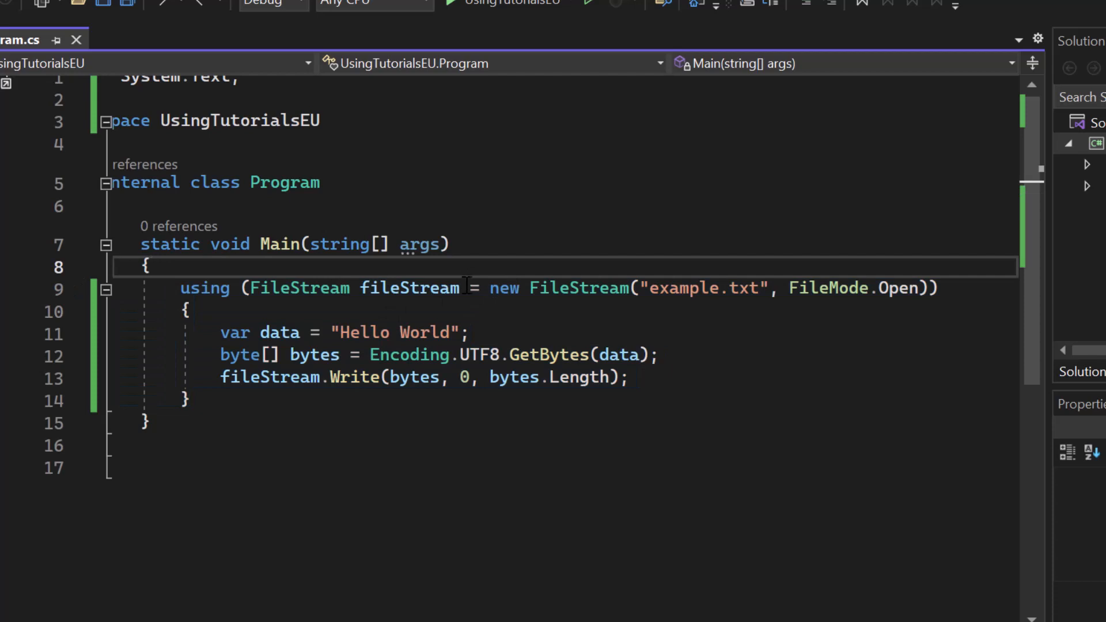
# - Comment out the using block and write a FileStream try/finally that calls fileStream.Dispose()
pyautogui.moveTo(219, 332); pyautogui.dragTo(452, 355)
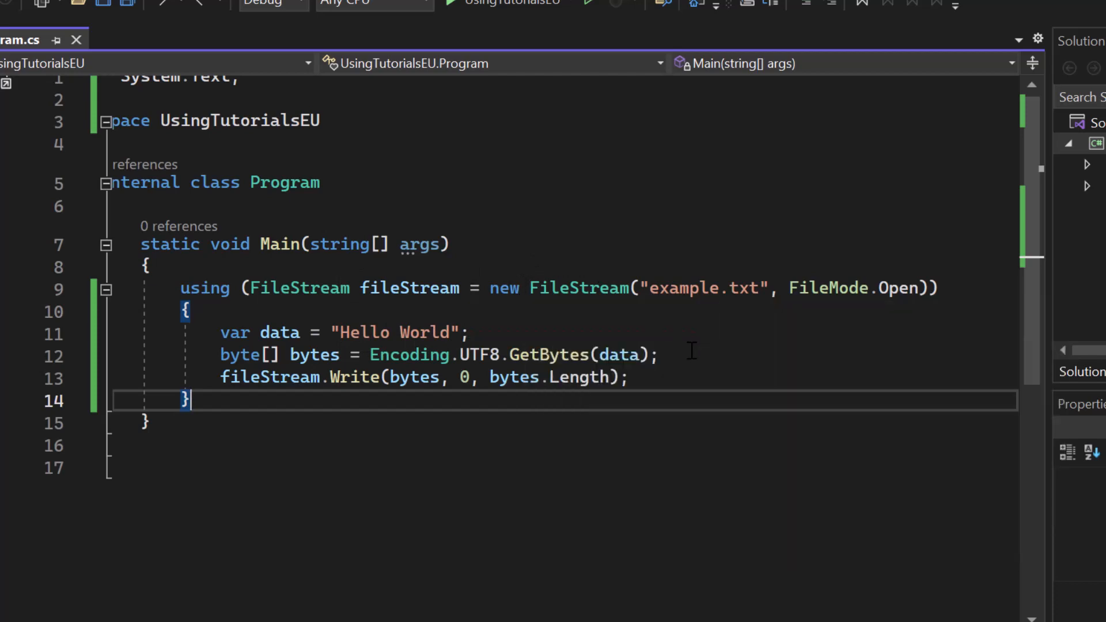
pyautogui.moveTo(345, 273)
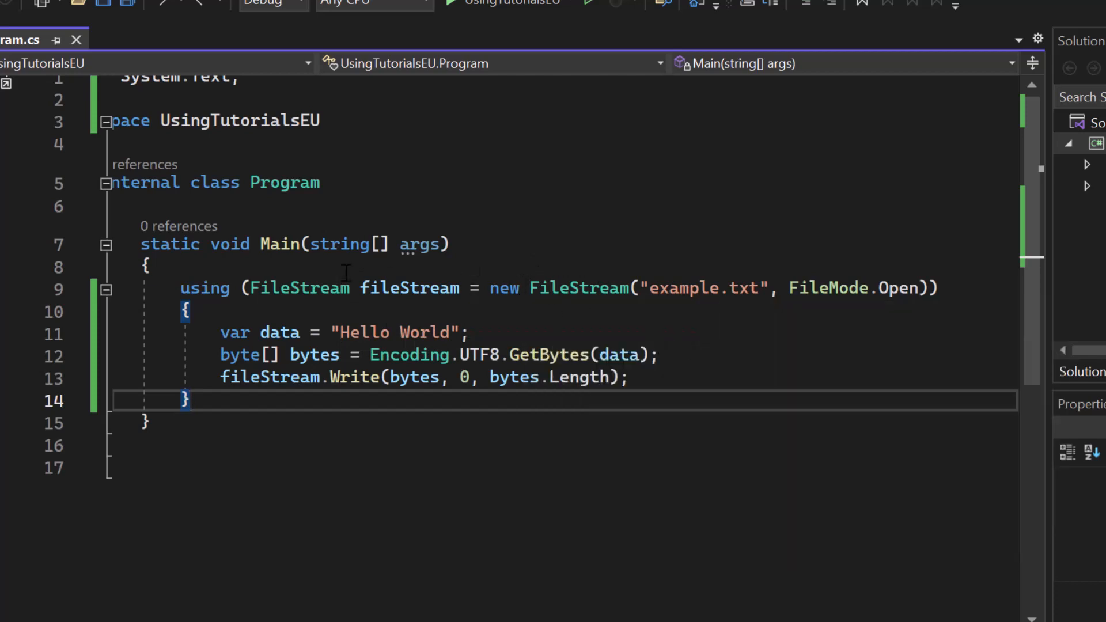
pyautogui.moveTo(543, 275)
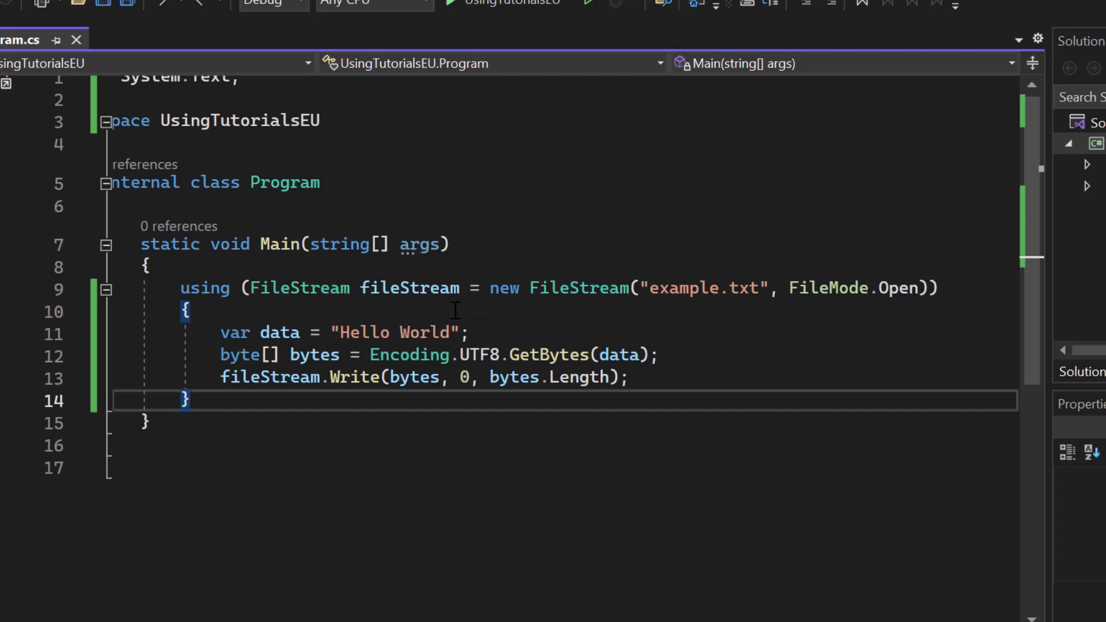
pyautogui.moveTo(528, 288)
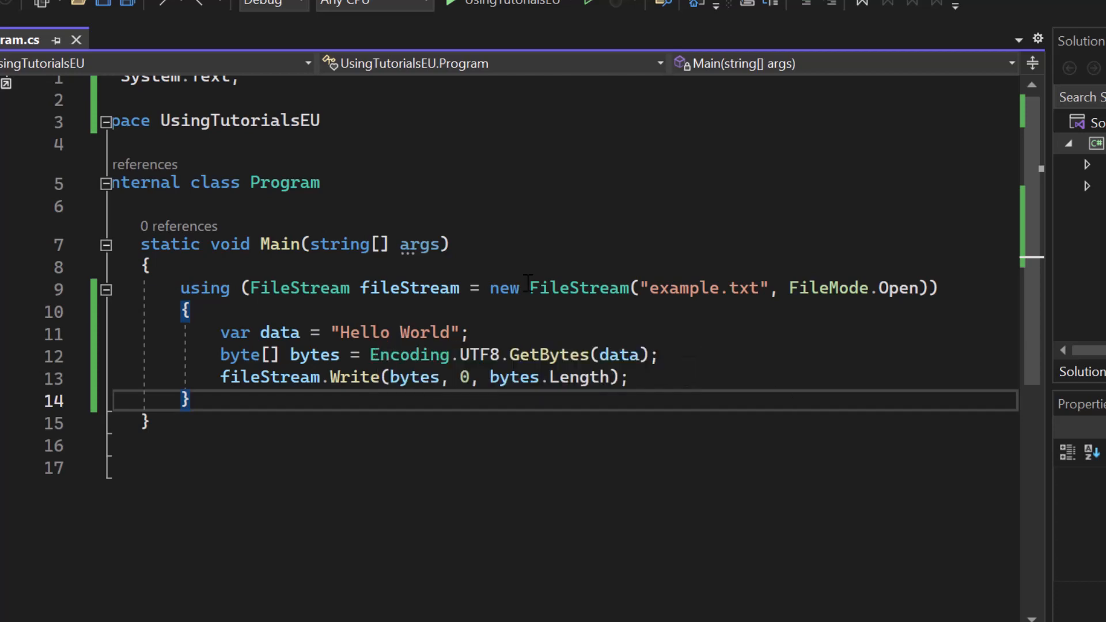
pyautogui.moveTo(421, 403)
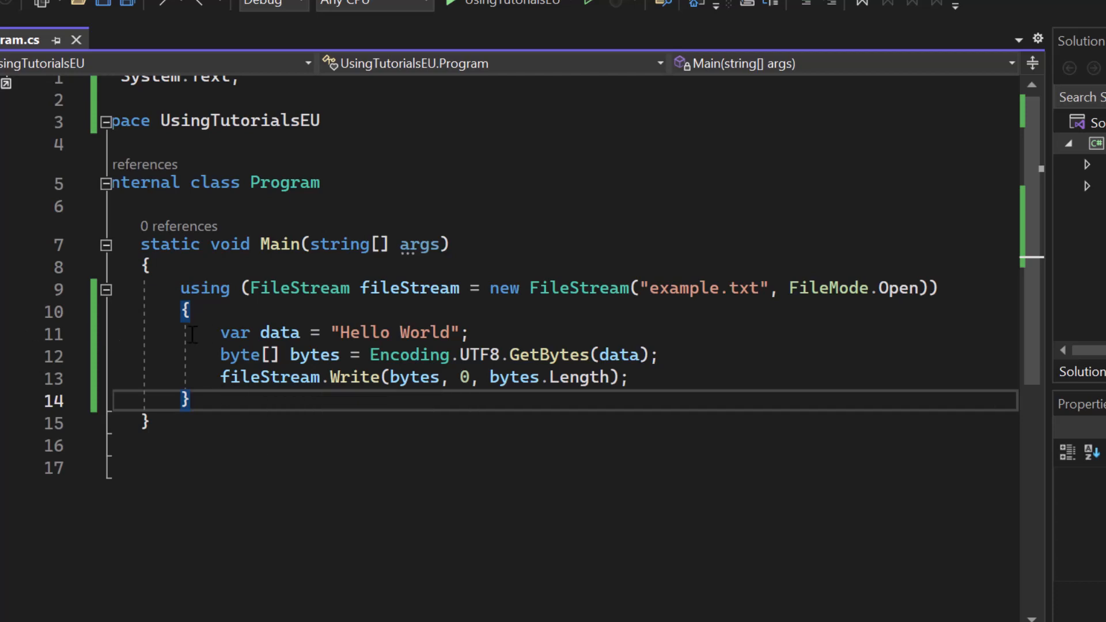
pyautogui.moveTo(223, 408)
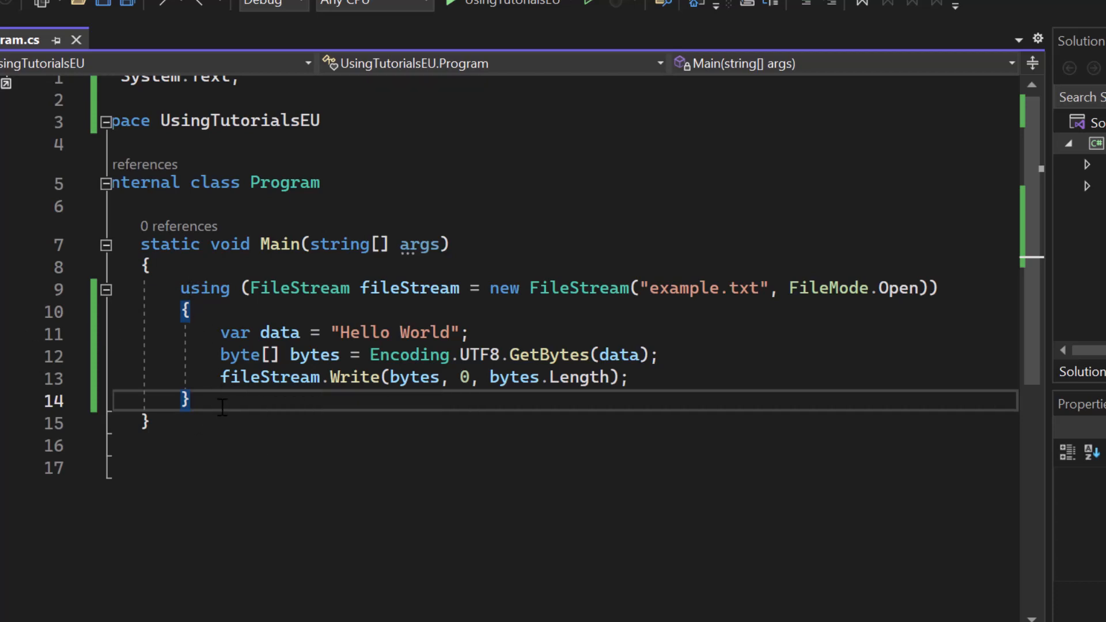
pyautogui.scroll(-3)
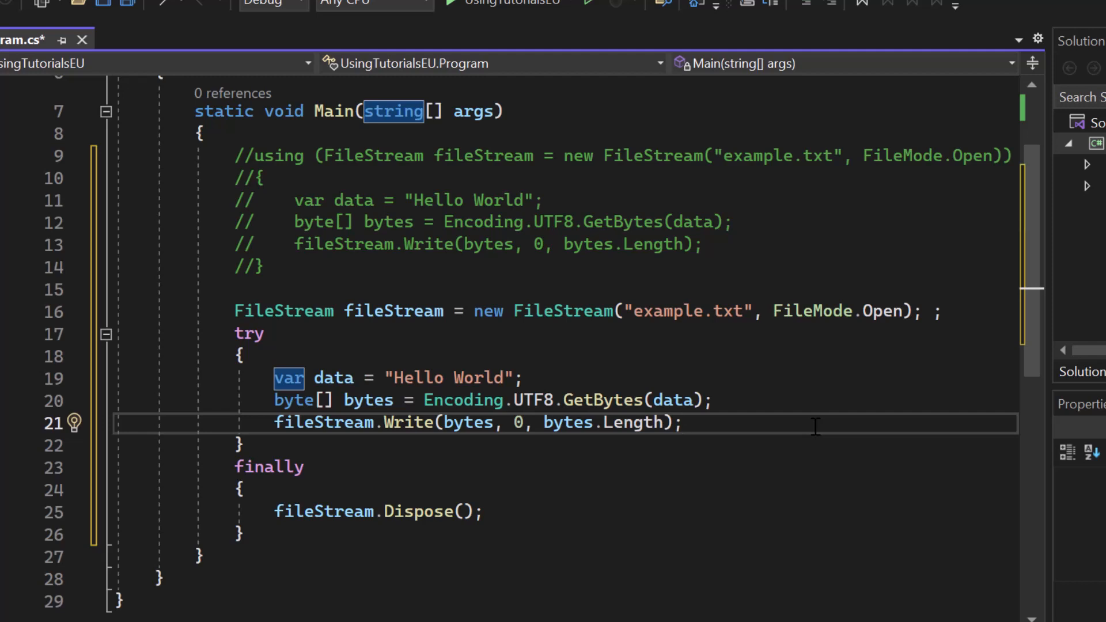
pyautogui.scroll(-3)
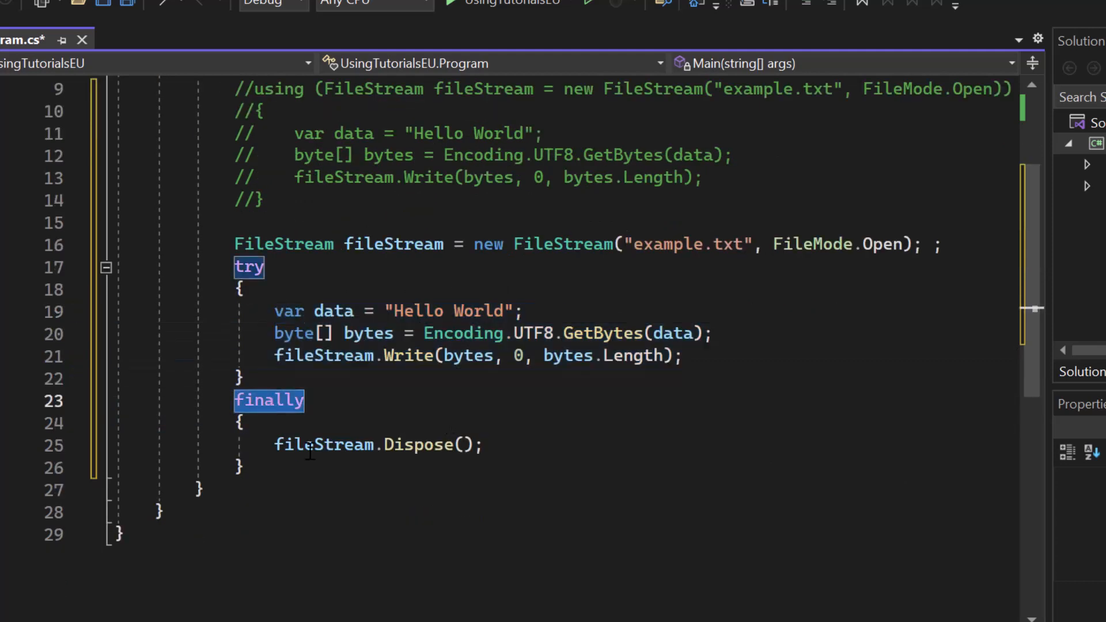
pyautogui.doubleClick(321, 445)
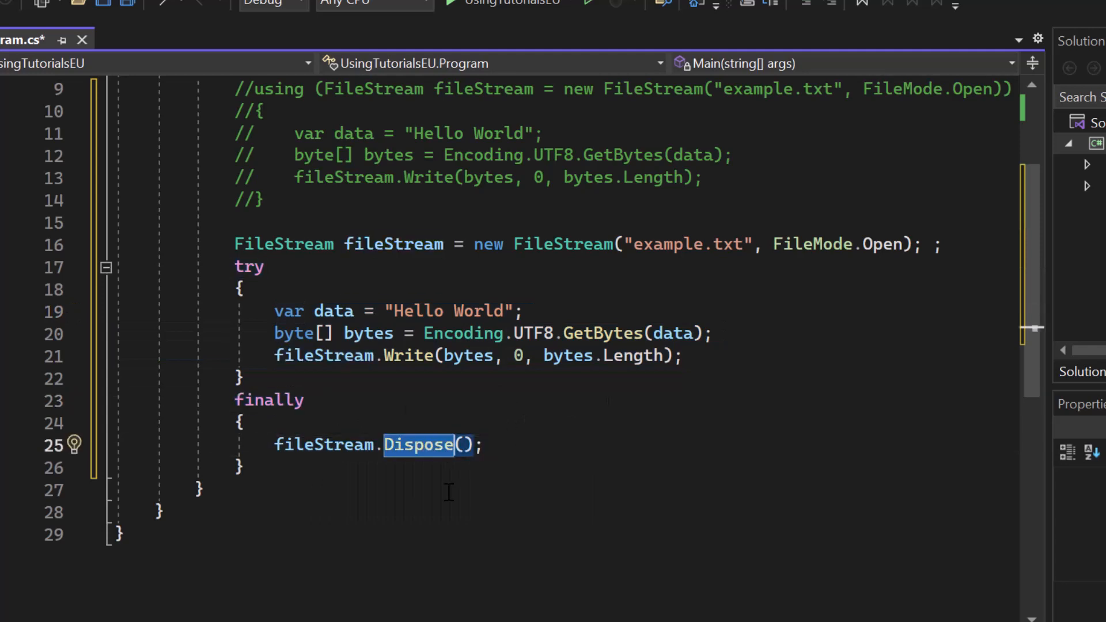
pyautogui.moveTo(418, 452)
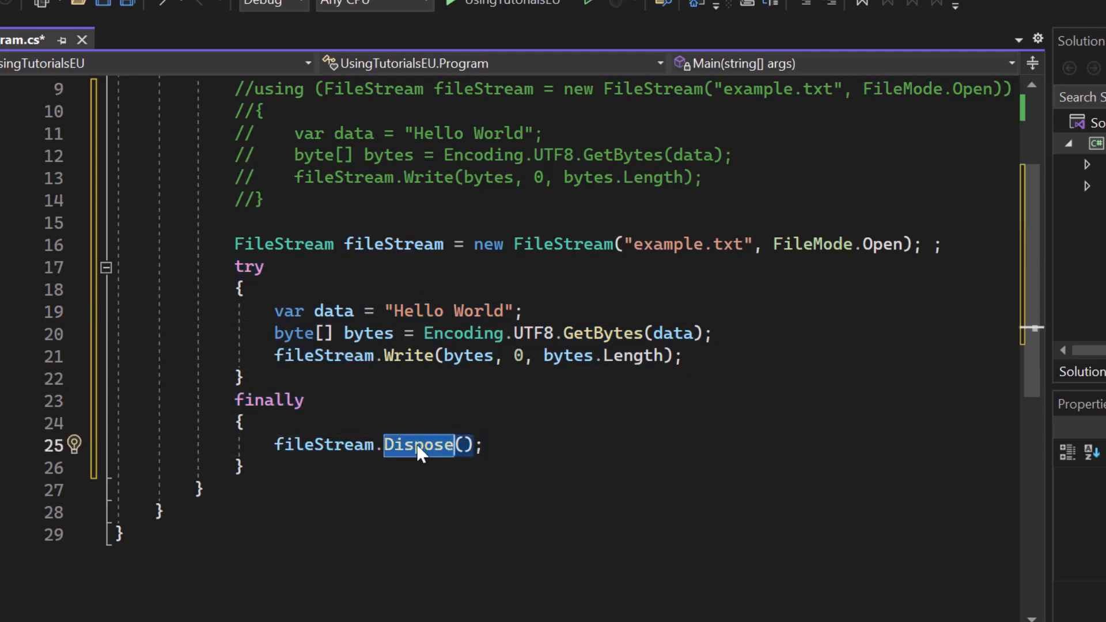
pyautogui.moveTo(417, 445)
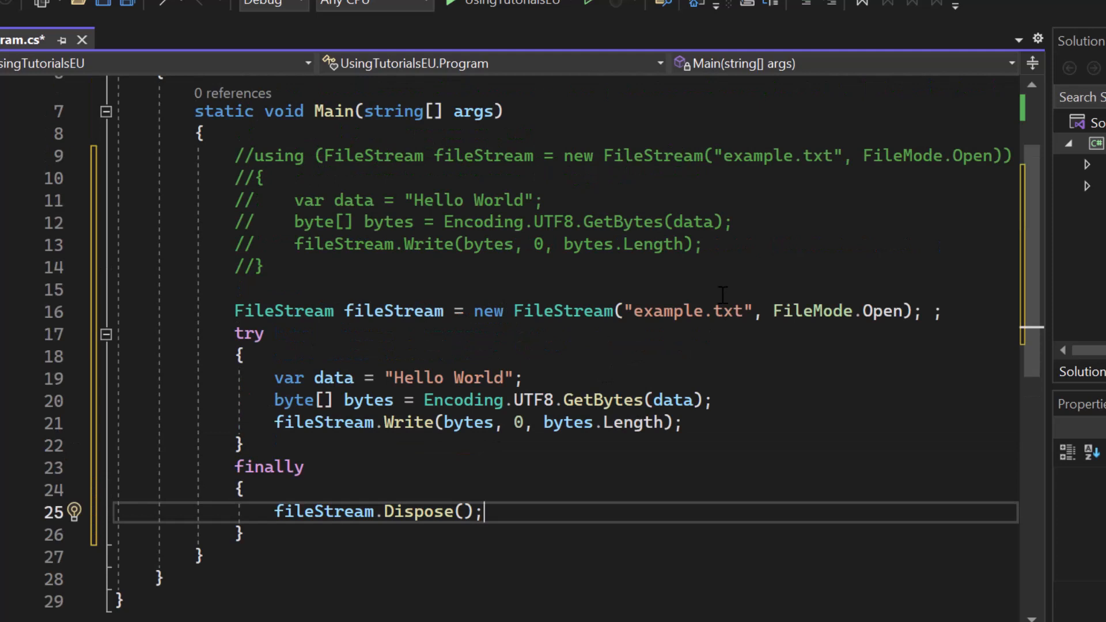
pyautogui.moveTo(274, 377); pyautogui.dragTo(681, 422)
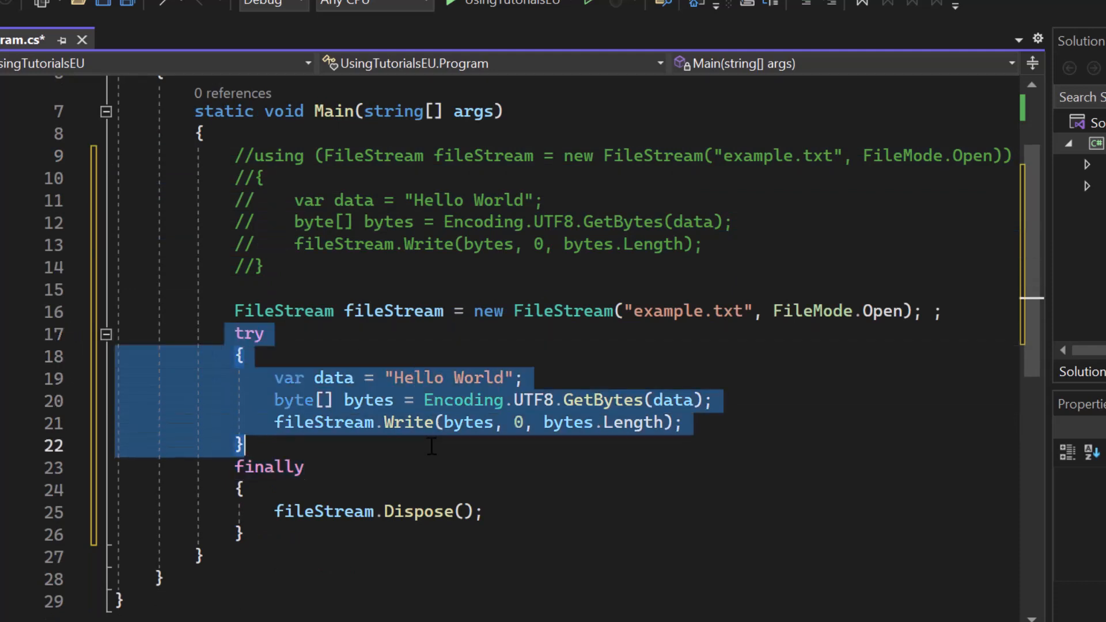
pyautogui.scroll(-3)
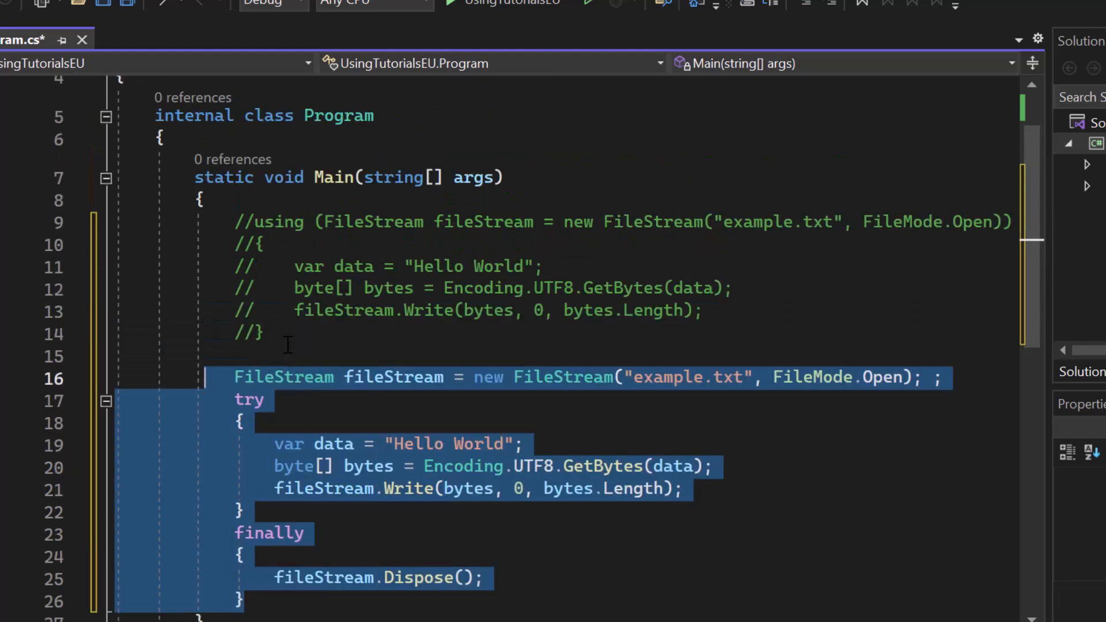
pyautogui.scroll(-3)
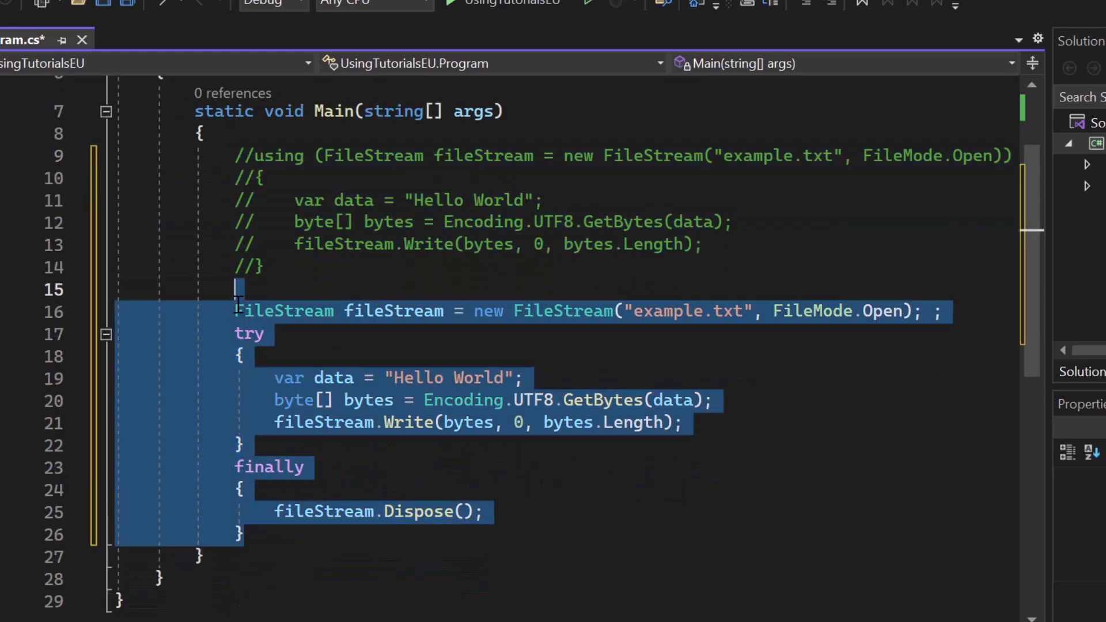
pyautogui.click(436, 535)
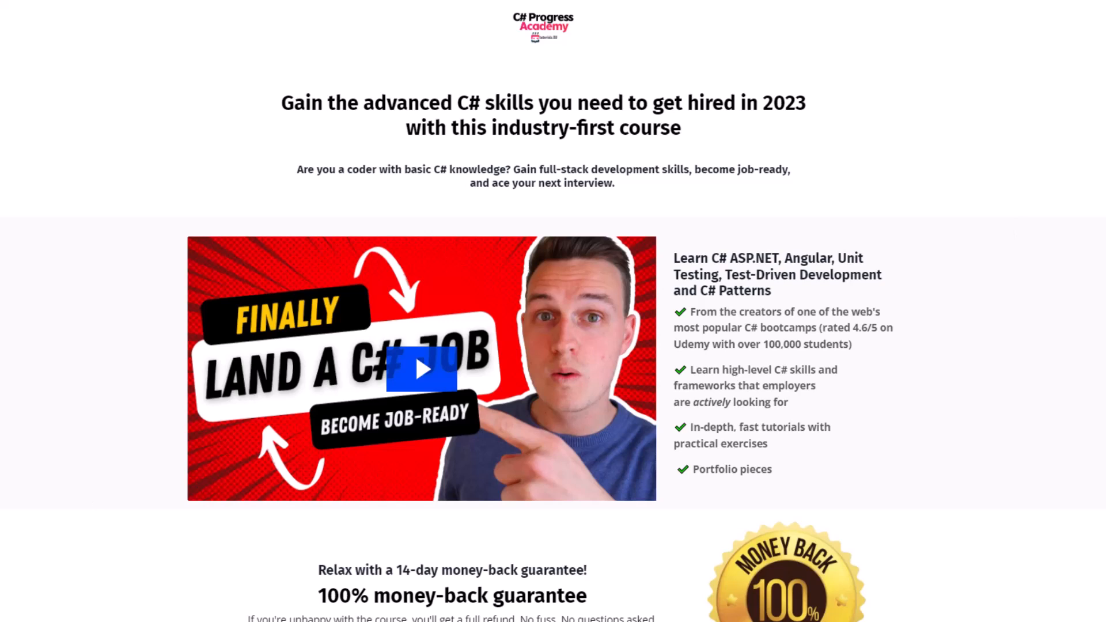
pyautogui.scroll(-3)
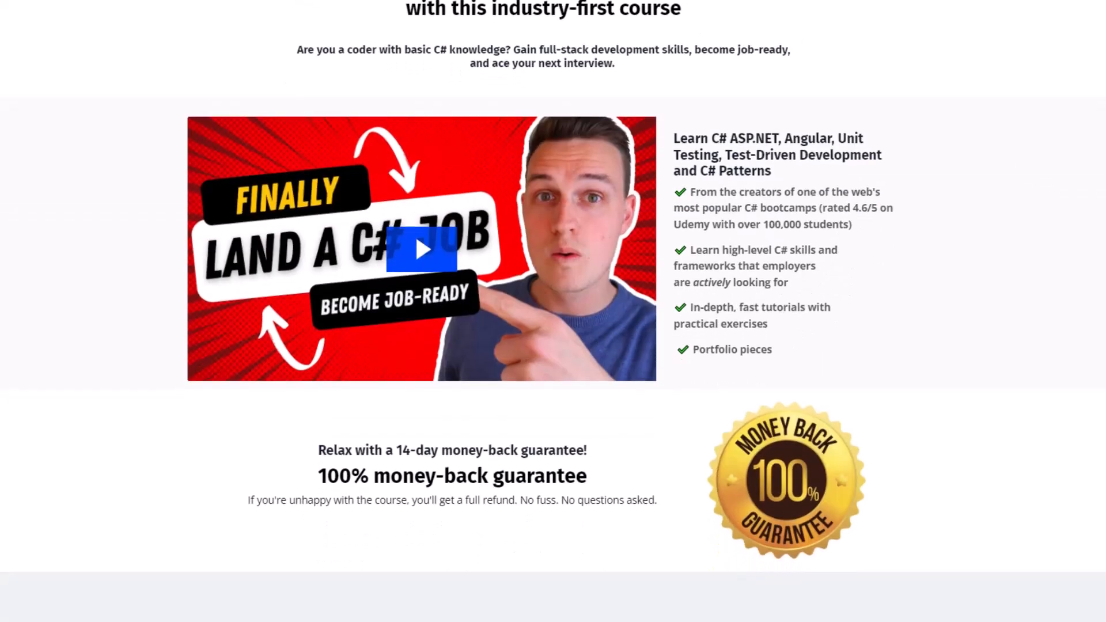
pyautogui.scroll(-3)
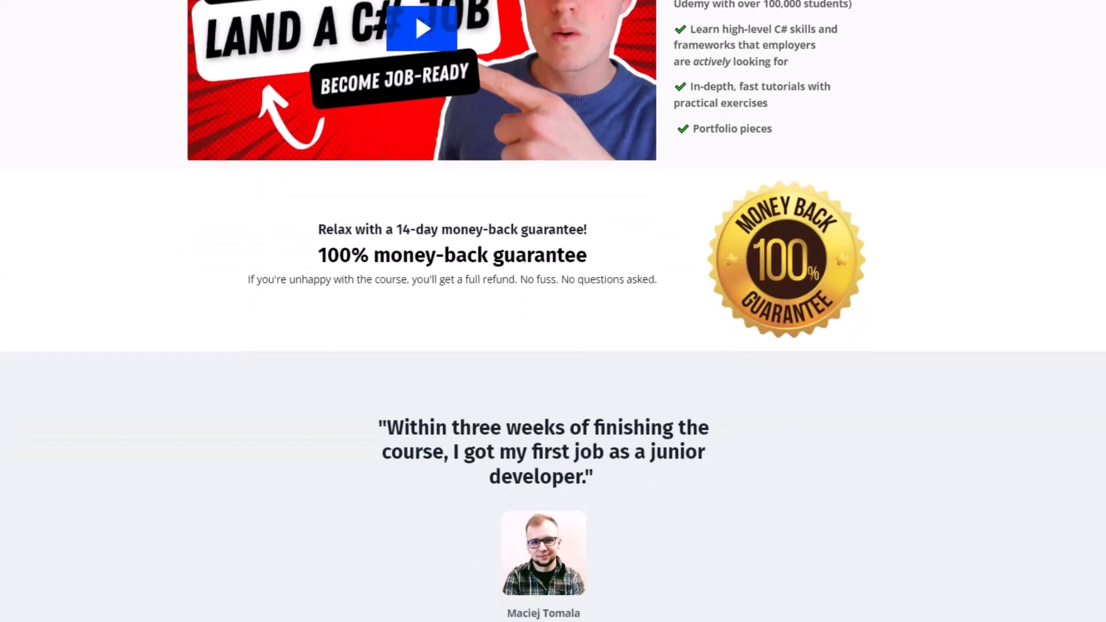
pyautogui.scroll(-3)
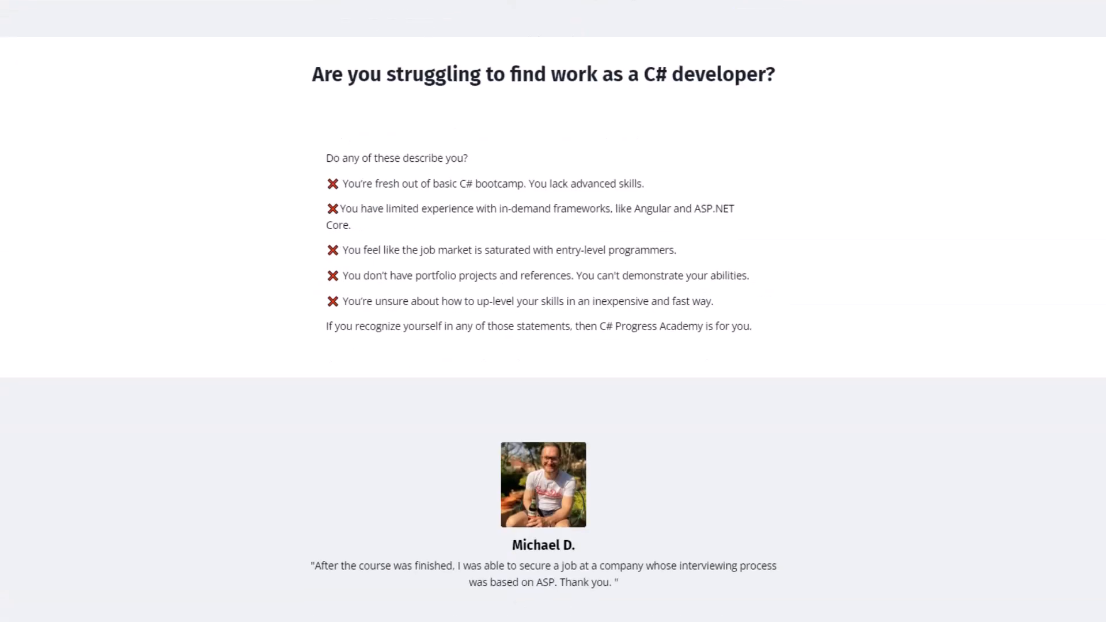
pyautogui.scroll(-3)
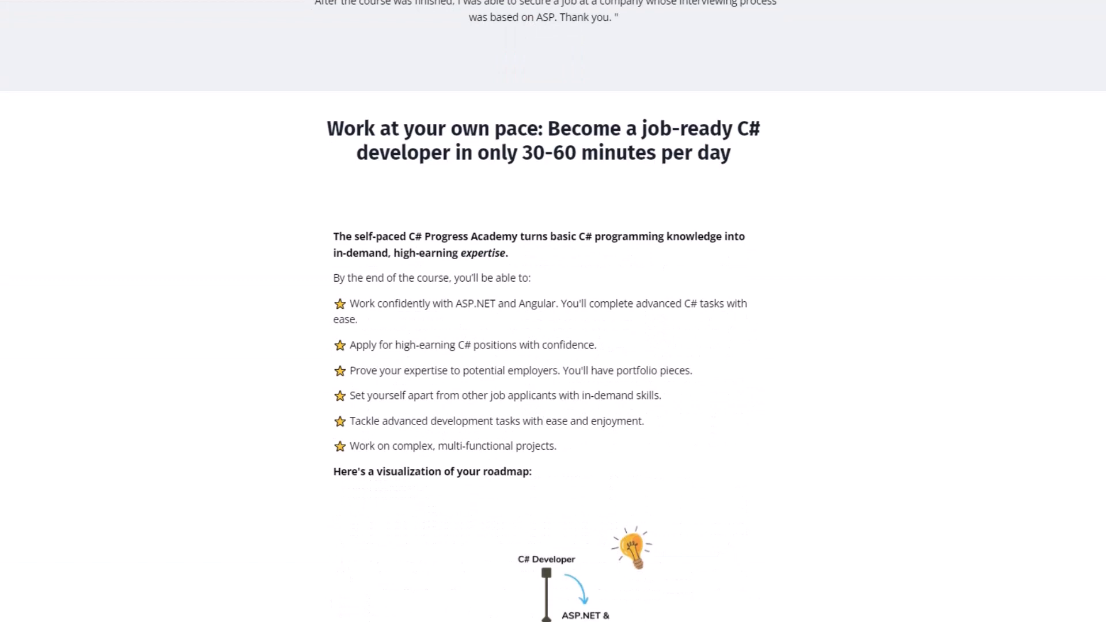
pyautogui.scroll(-3)
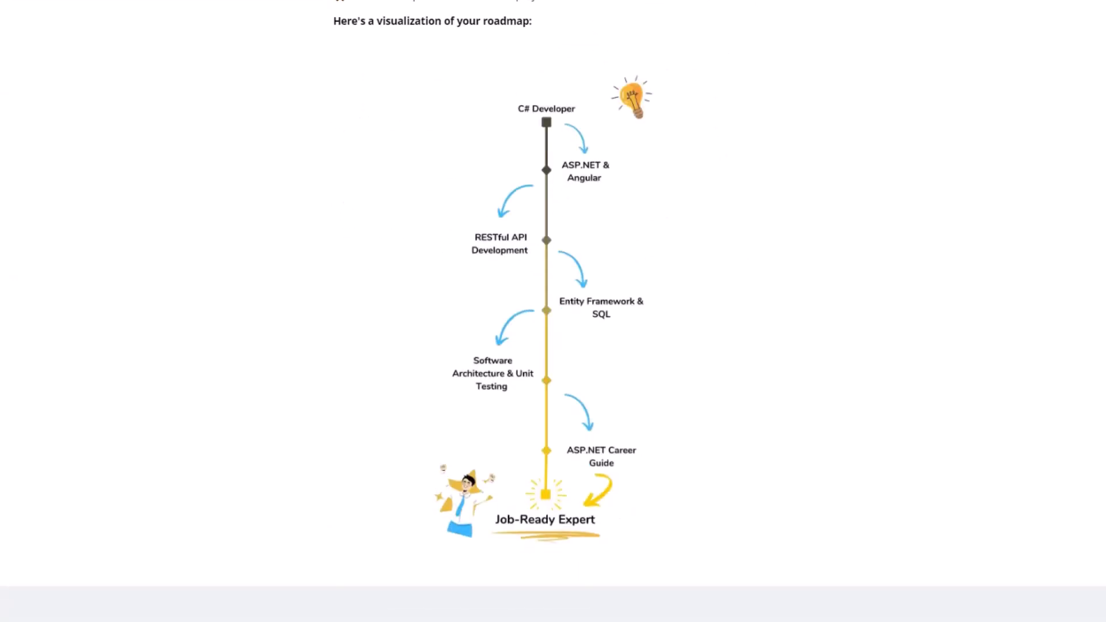
pyautogui.moveTo(1016, 151)
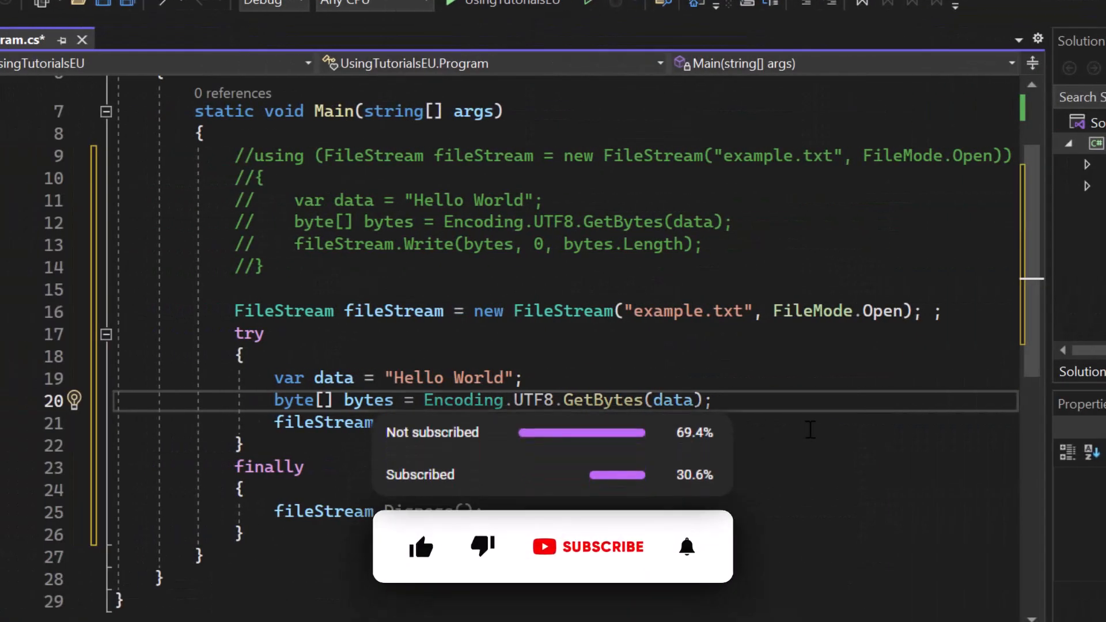
pyautogui.click(421, 547)
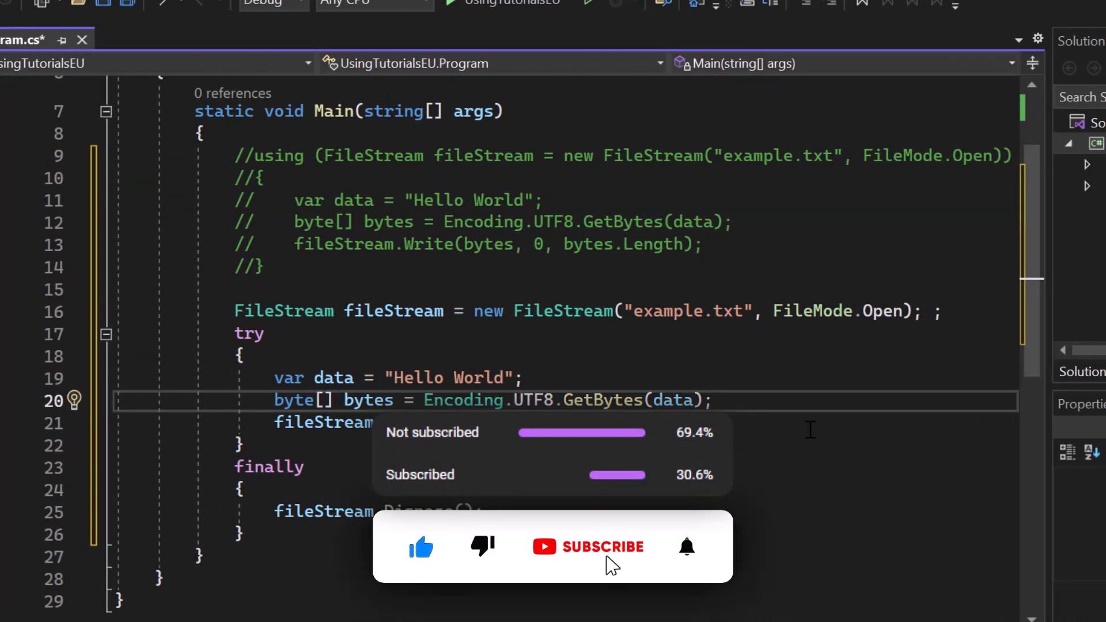
pyautogui.click(589, 547)
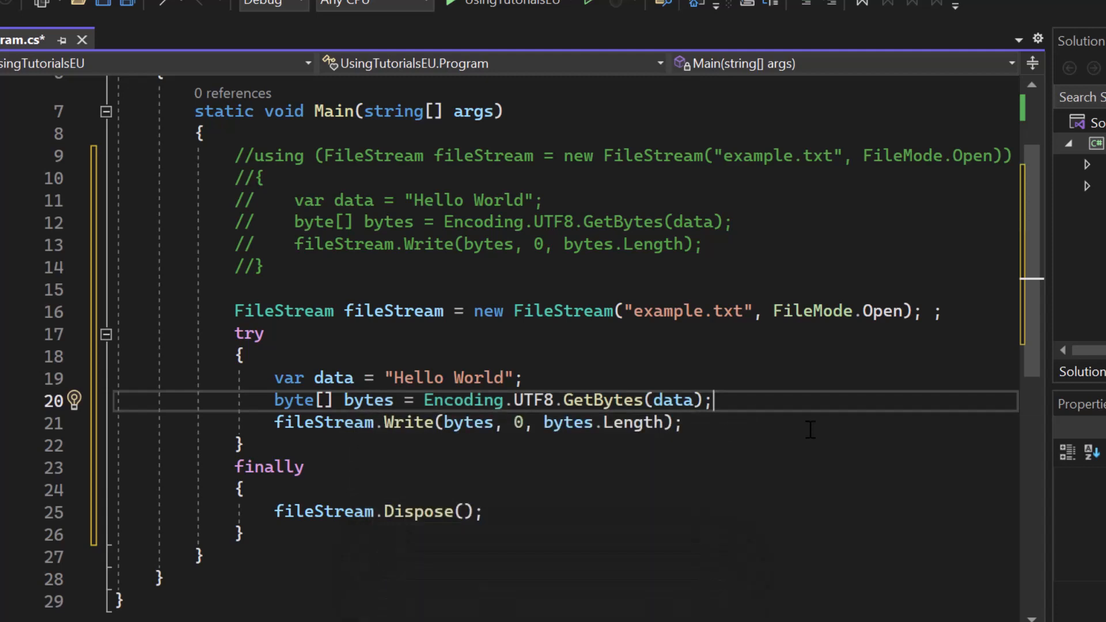
pyautogui.moveTo(190, 518)
pyautogui.write('u')
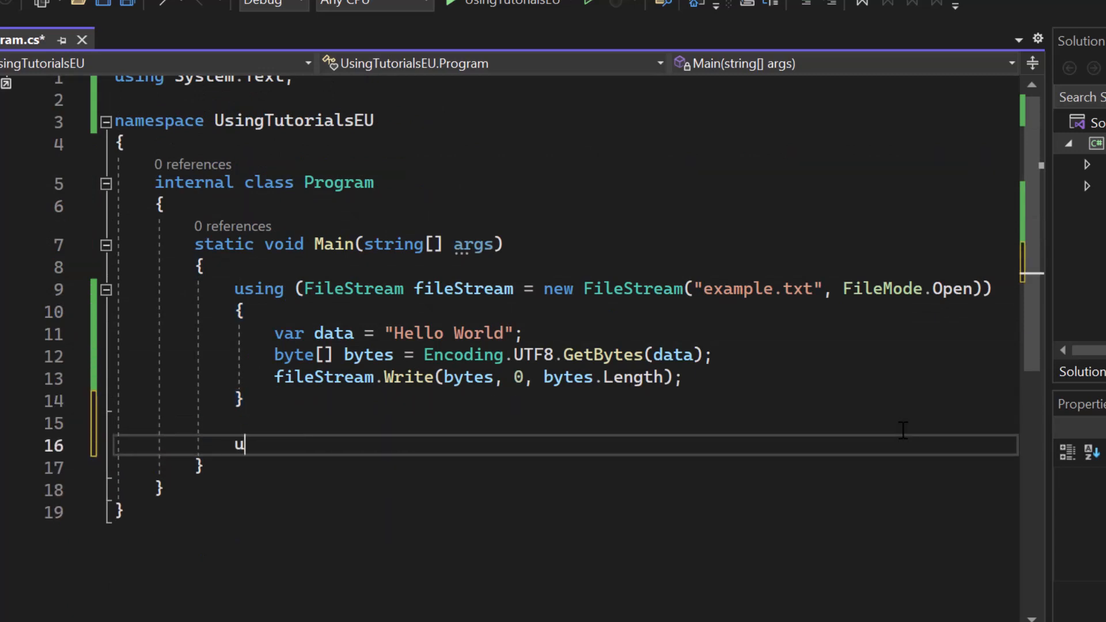
# - Enter 'using var fileStream = new FileStream("example.txt", FileMode.Open)' on line 16
pyautogui.write('sing')
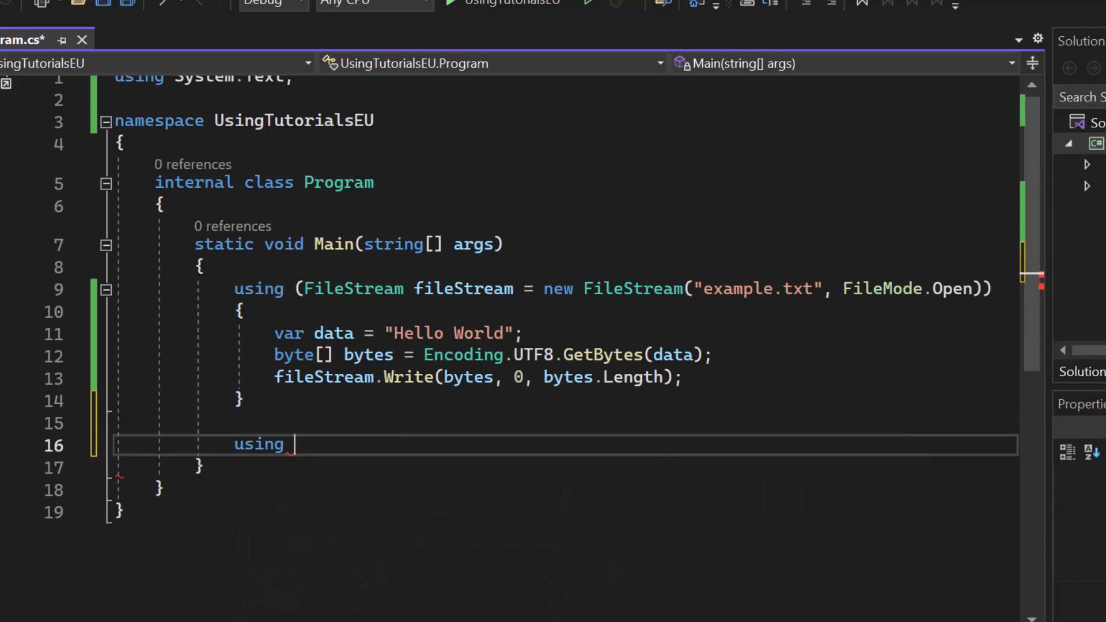
pyautogui.write('var fil')
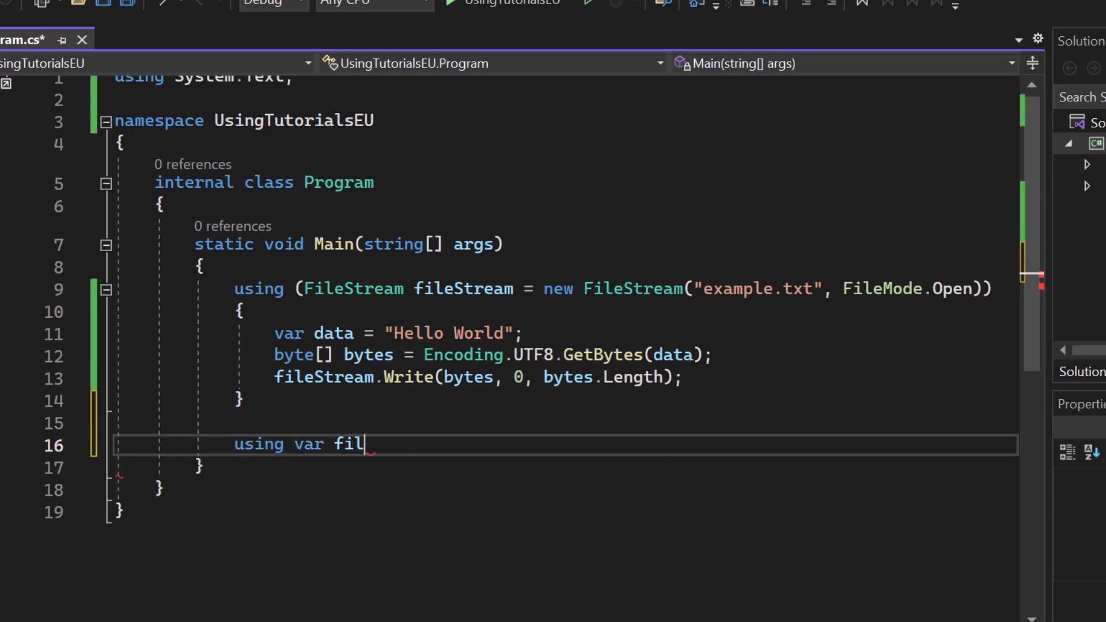
pyautogui.write('eStream')
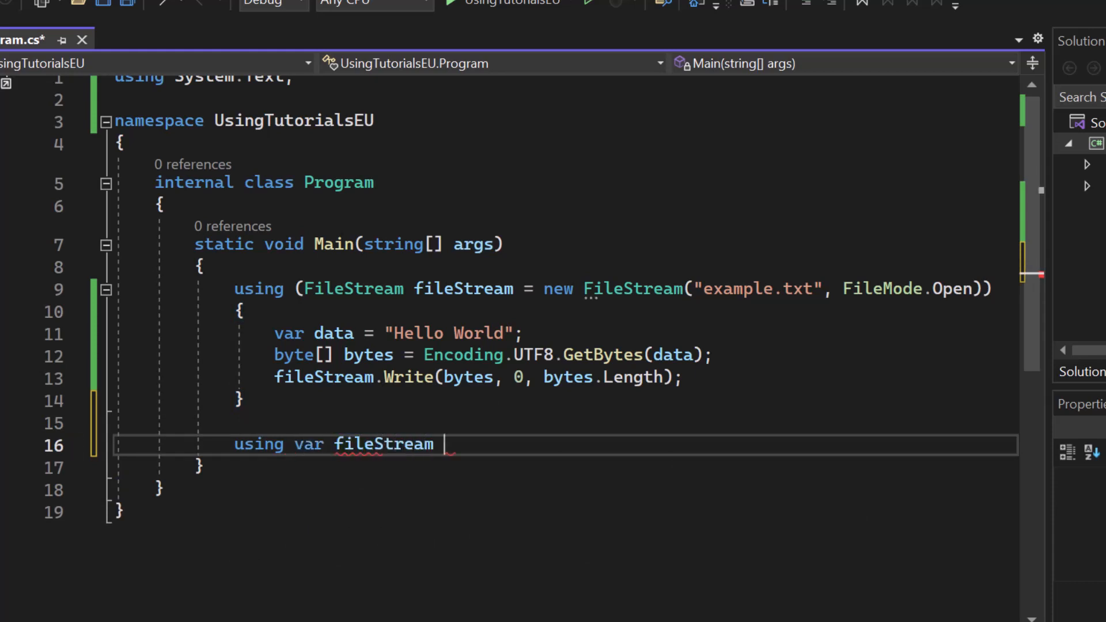
pyautogui.write('= new FileSt')
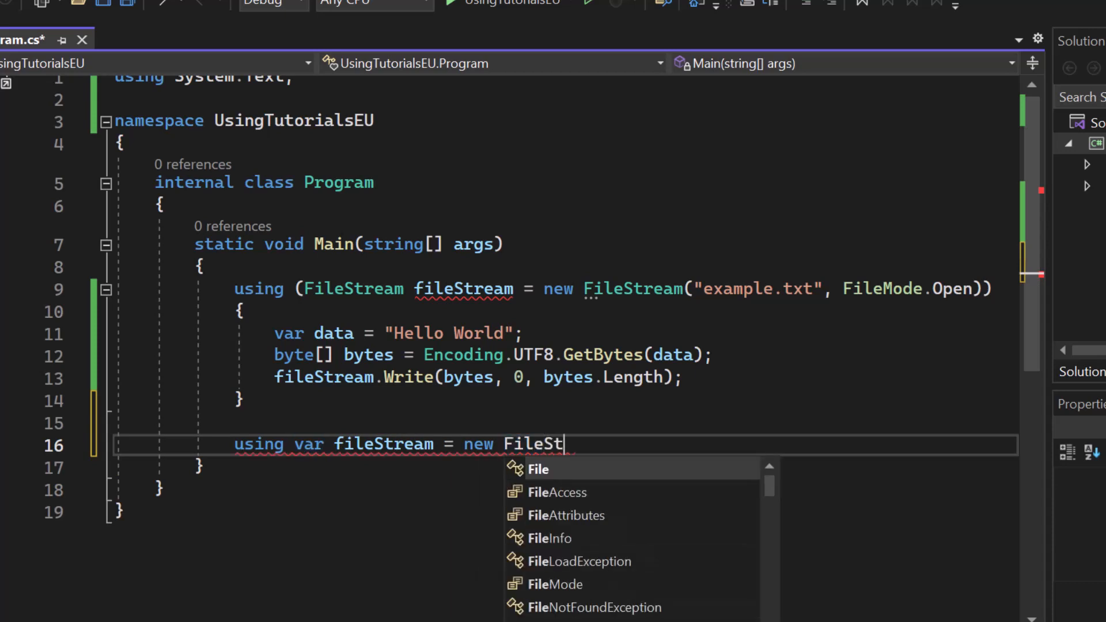
pyautogui.write('ream("ex')
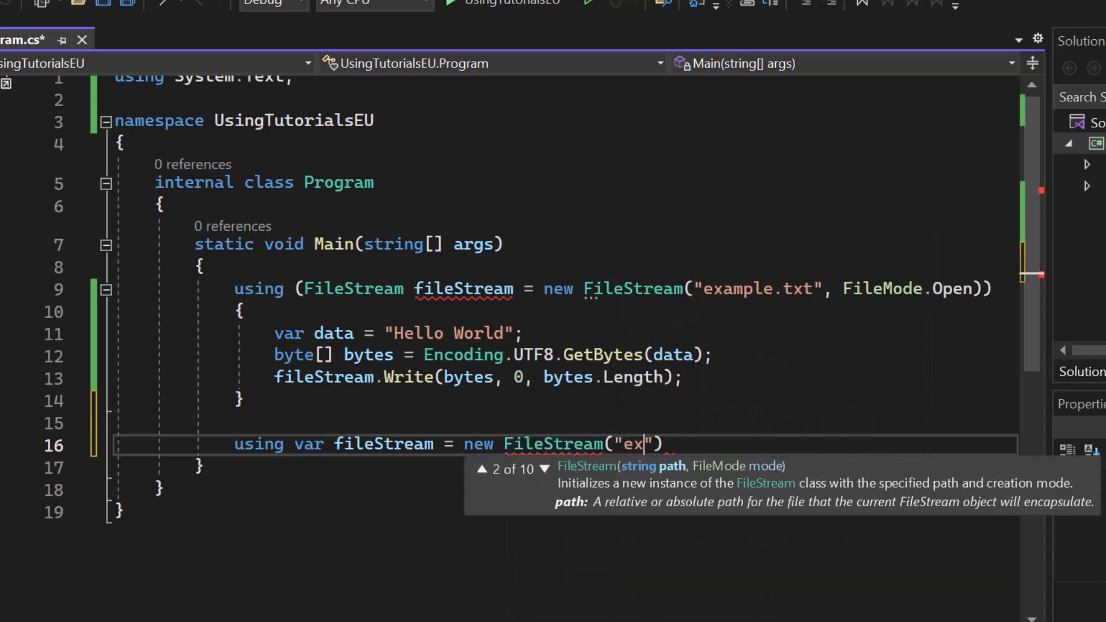
pyautogui.write('ample.t')
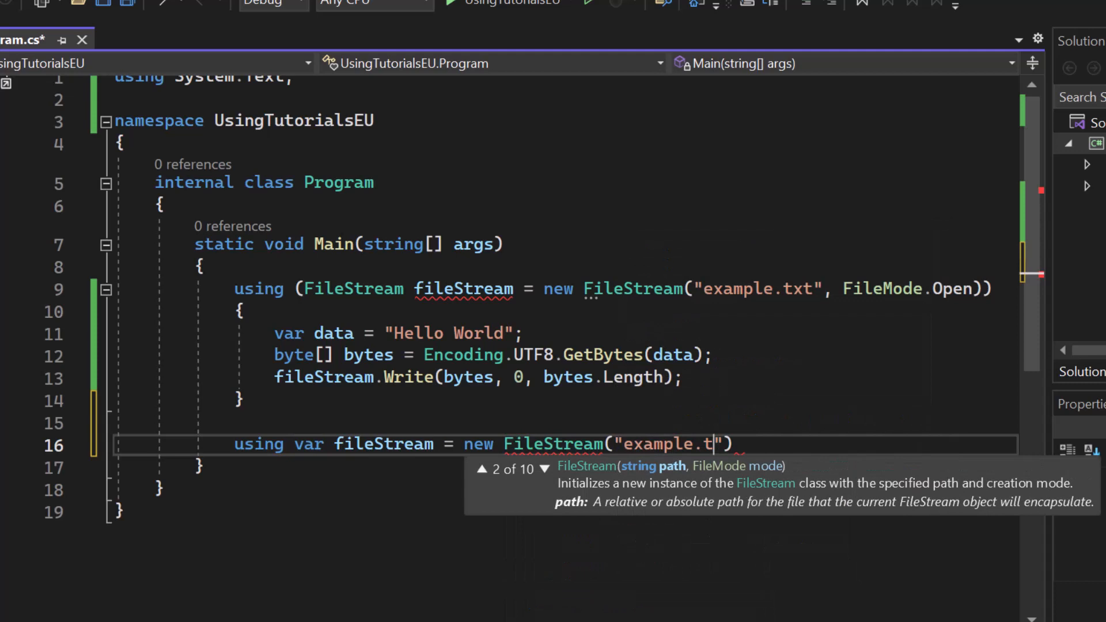
pyautogui.write('xt", FileMode.Open')
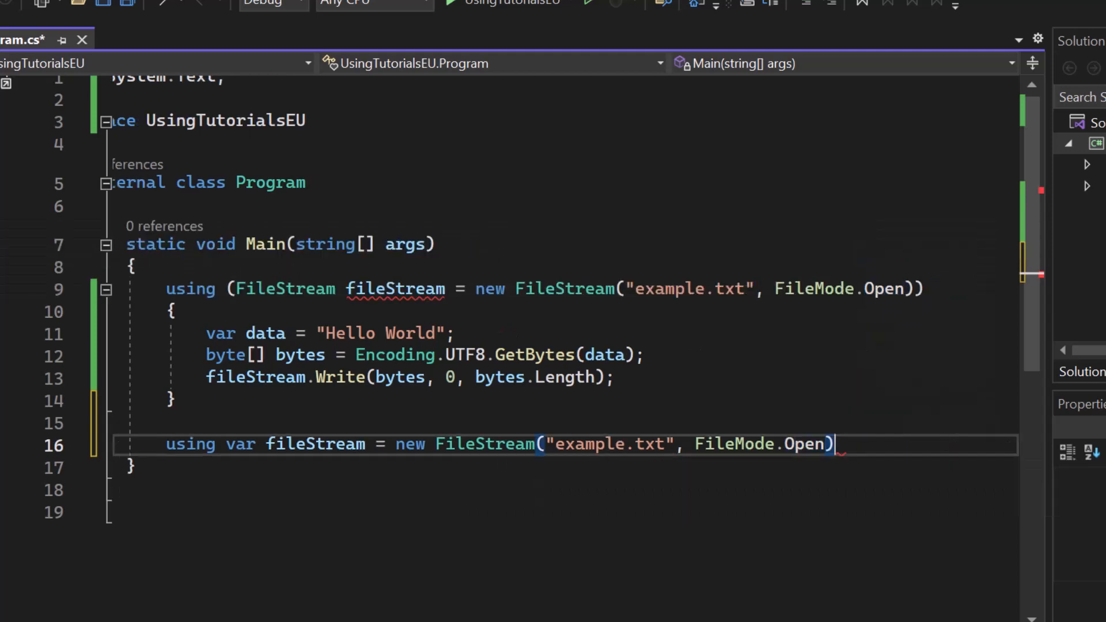
# - Finish the using var declaration, compare it, then delete those four lines
pyautogui.write(';')
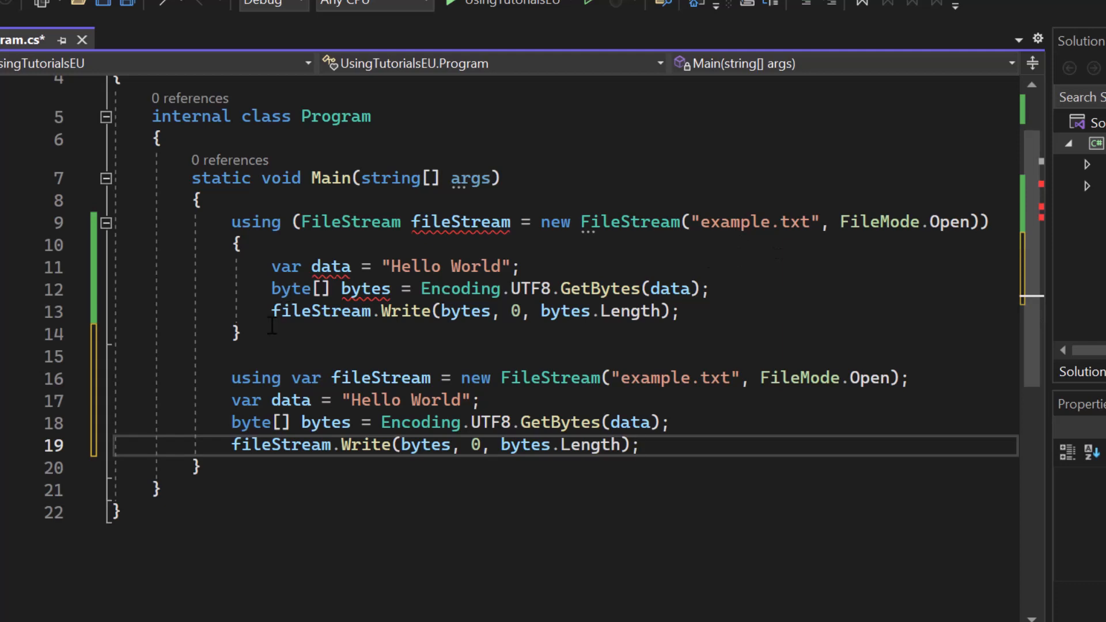
pyautogui.moveTo(230, 221); pyautogui.dragTo(240, 335)
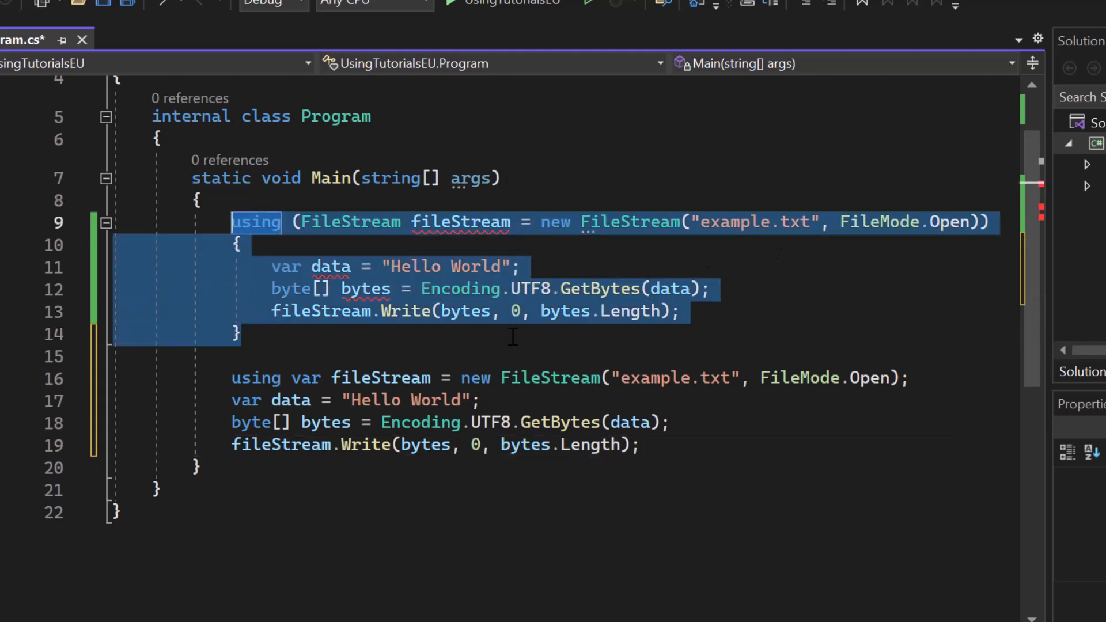
pyautogui.moveTo(713, 482)
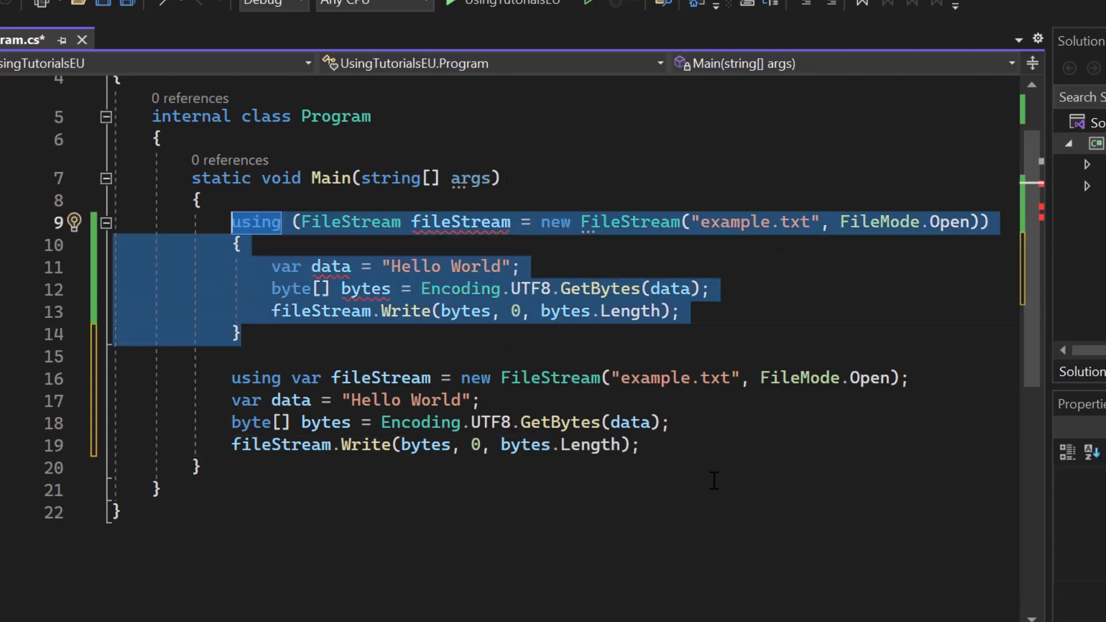
pyautogui.moveTo(380, 291)
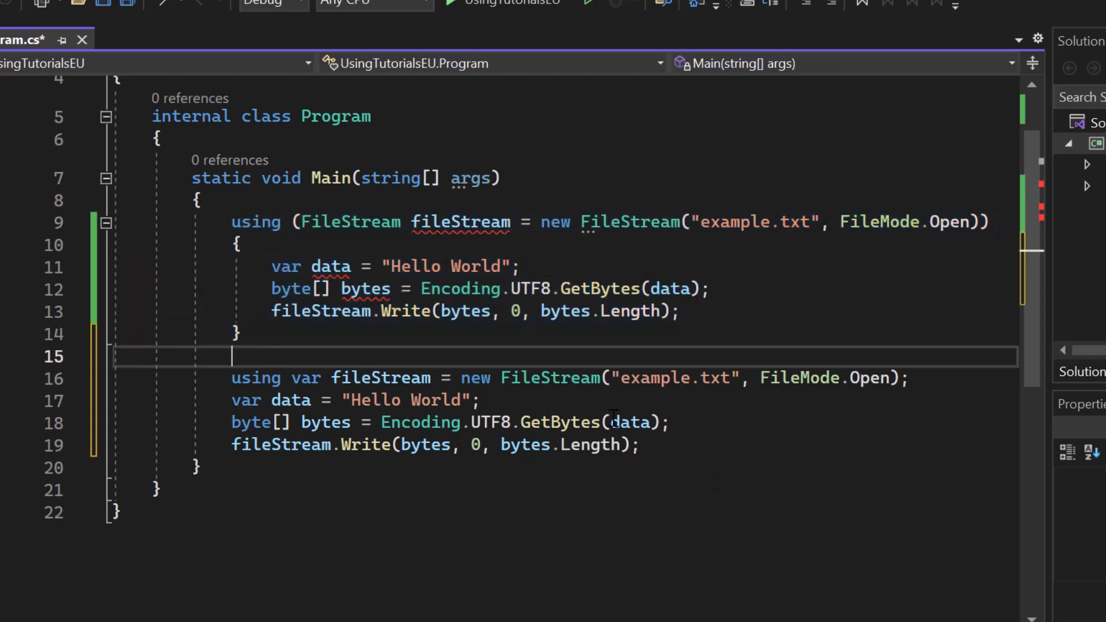
pyautogui.moveTo(232, 377); pyautogui.dragTo(638, 445)
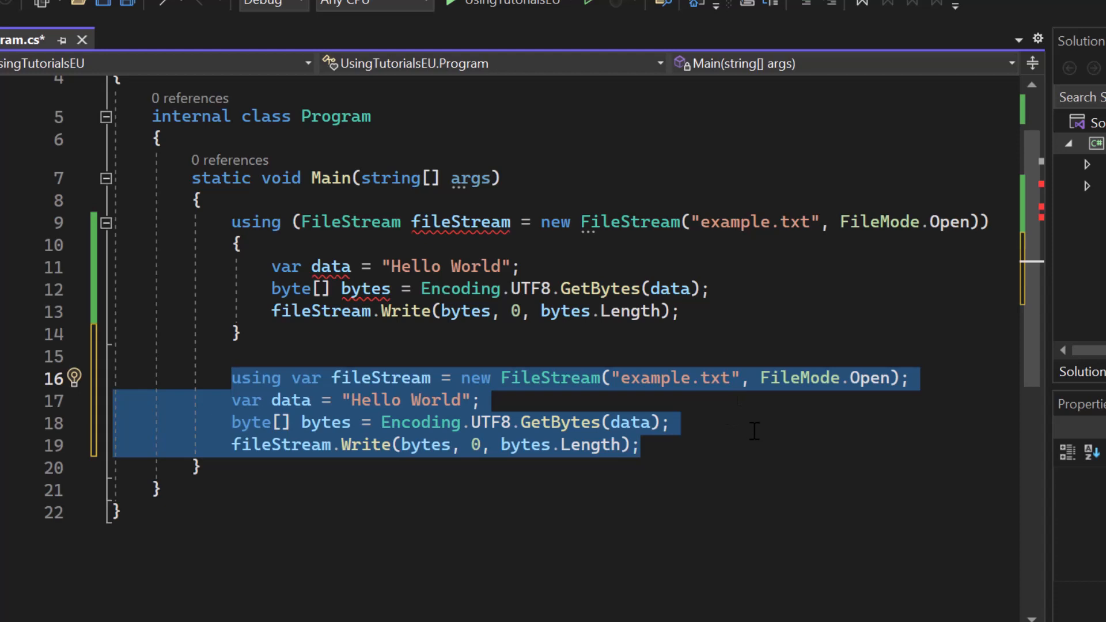
pyautogui.moveTo(677, 449)
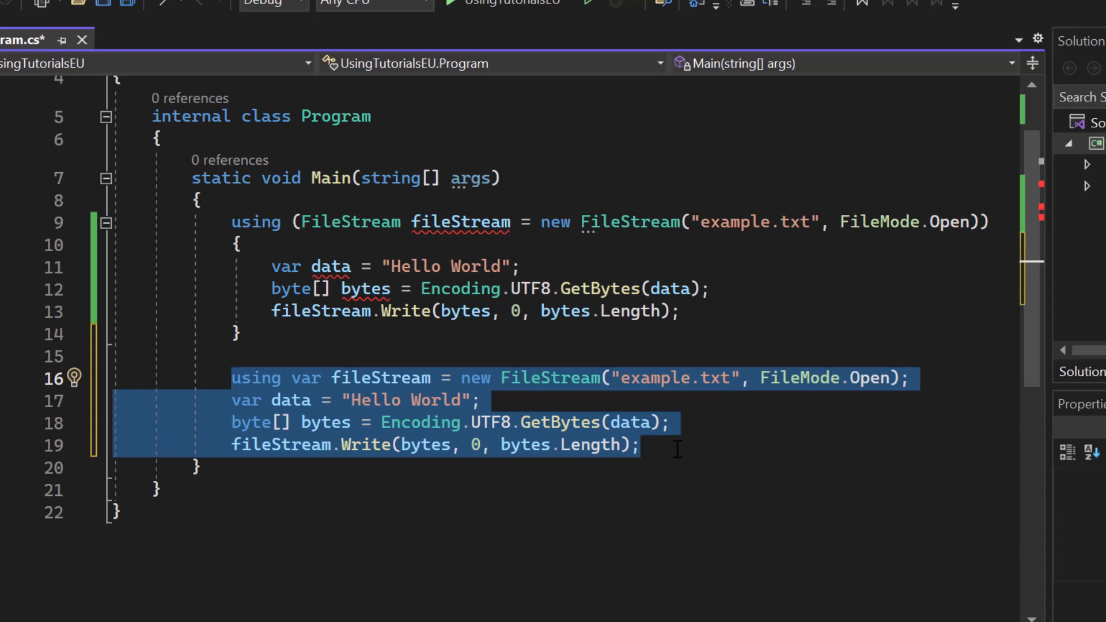
pyautogui.press('Delete')
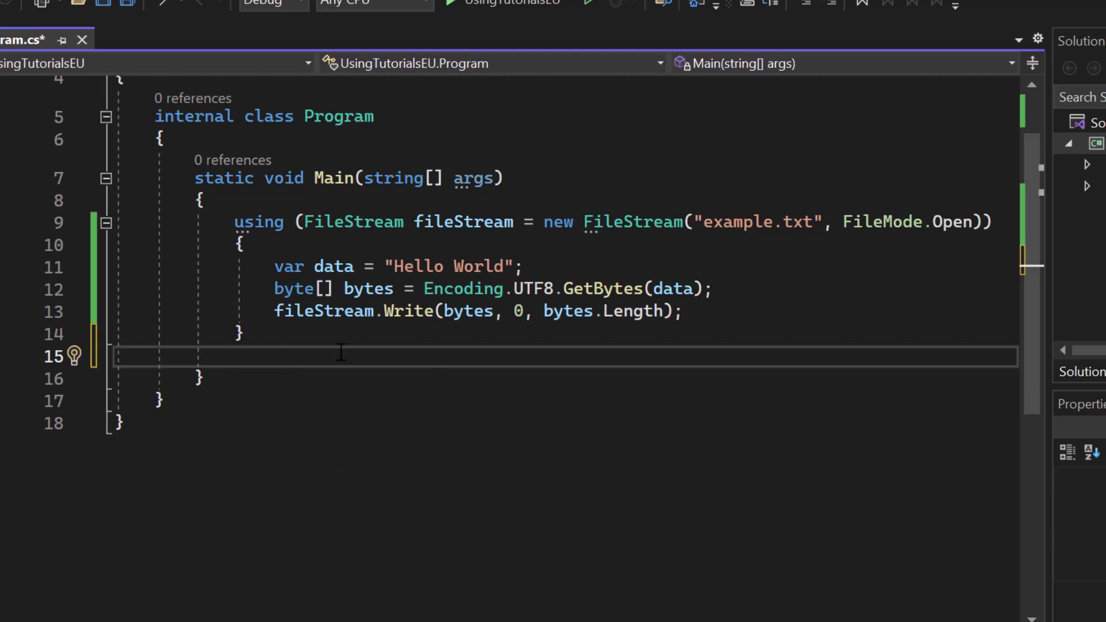
pyautogui.moveTo(216, 368)
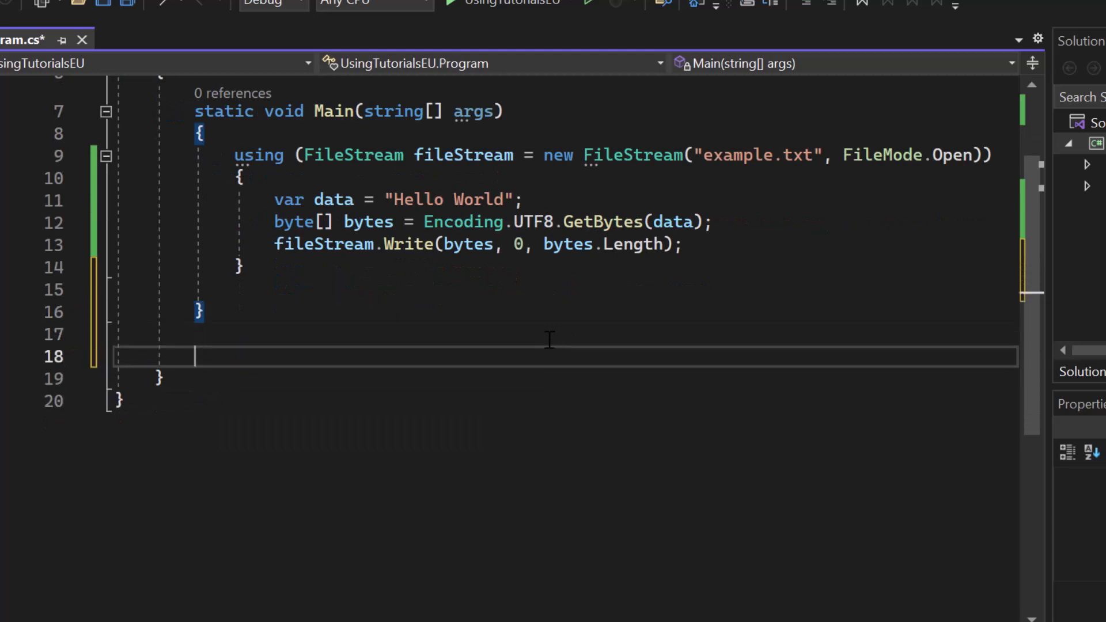
# - Declare 'public class MyConnection' after Main and begin its public constructor
pyautogui.write('public')
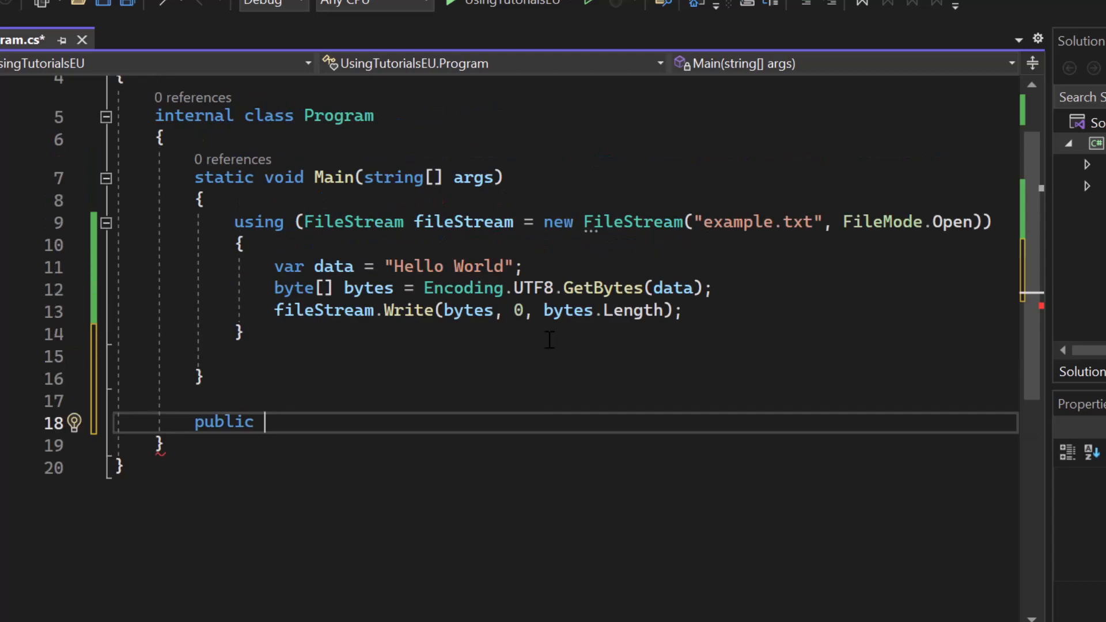
pyautogui.write('class')
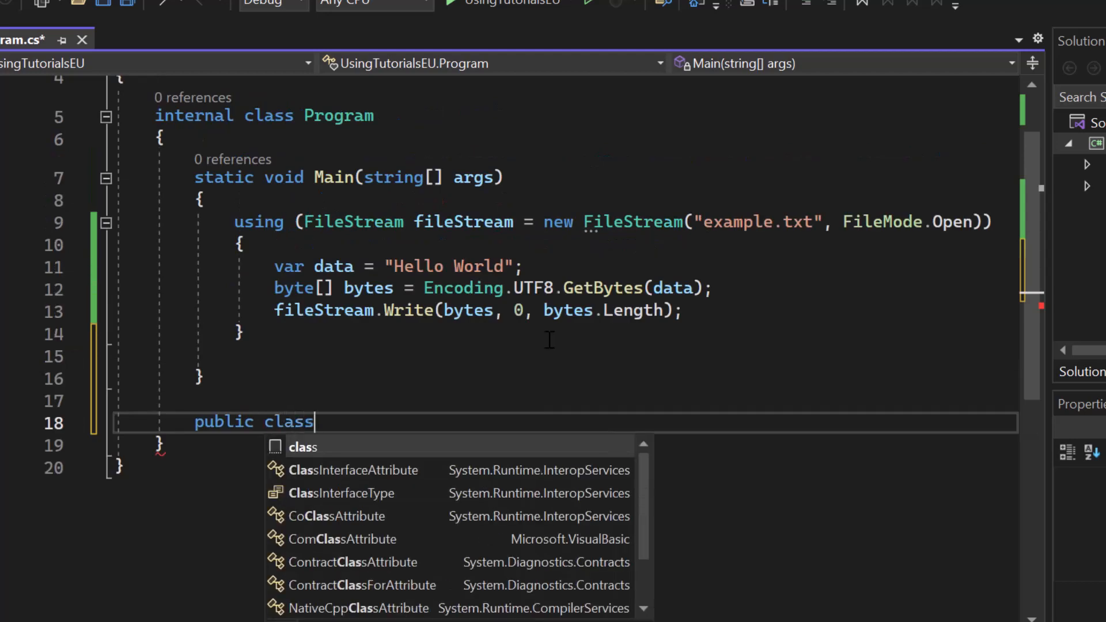
pyautogui.write('MyConnection')
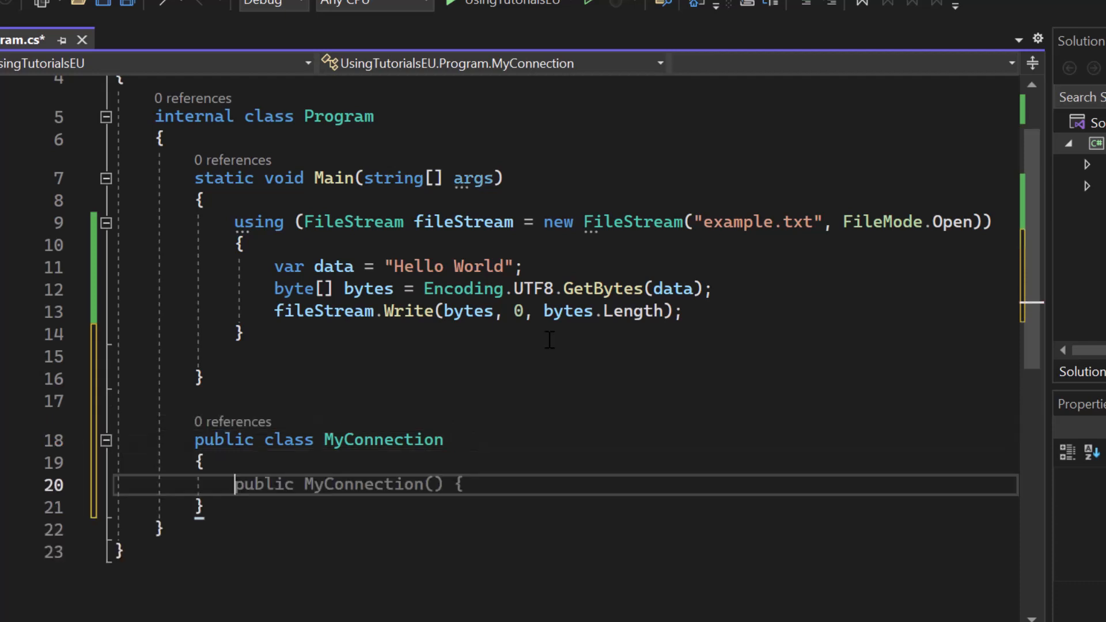
# - Add 'using (MyConnection connection = new MyConnection()) { }' on line 16
pyautogui.write('using')
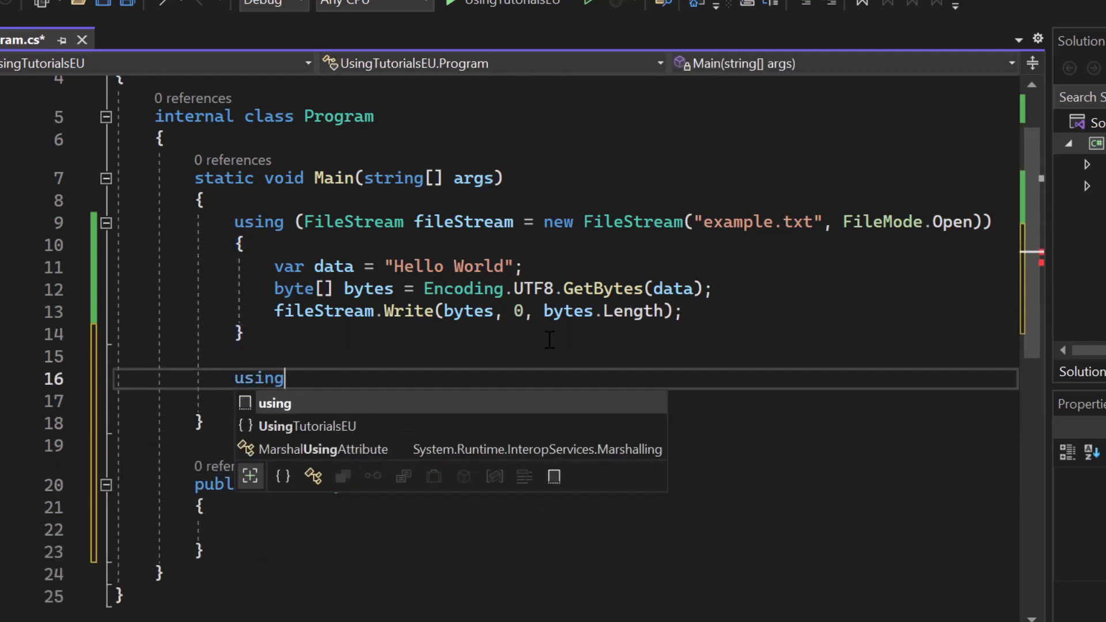
pyautogui.write('(M')
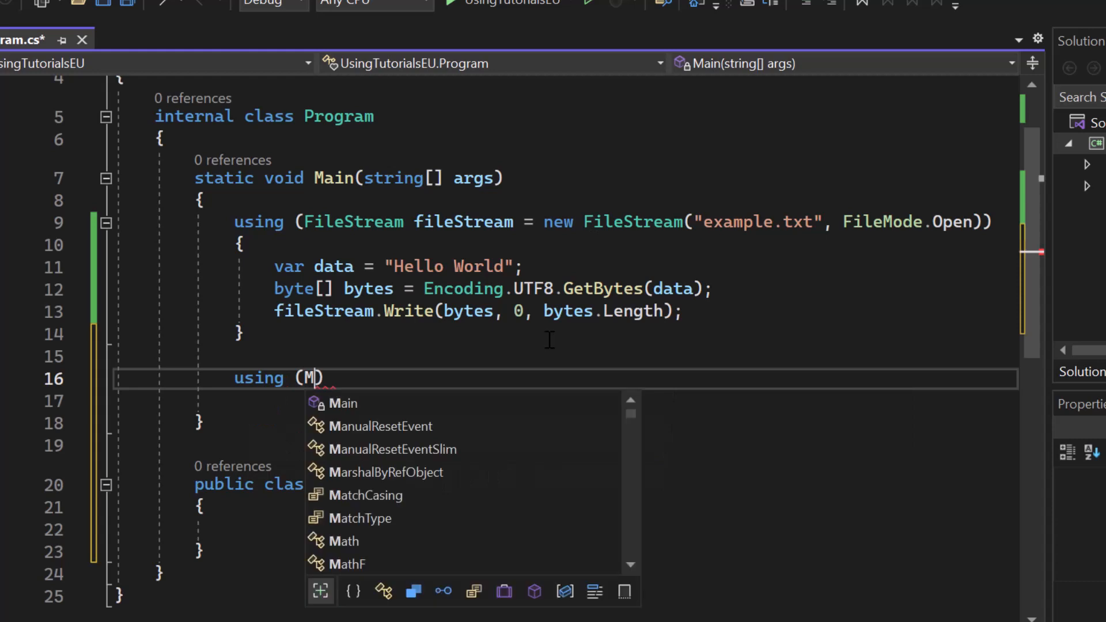
pyautogui.write('yConnection connection = new MyConnection()) { }')
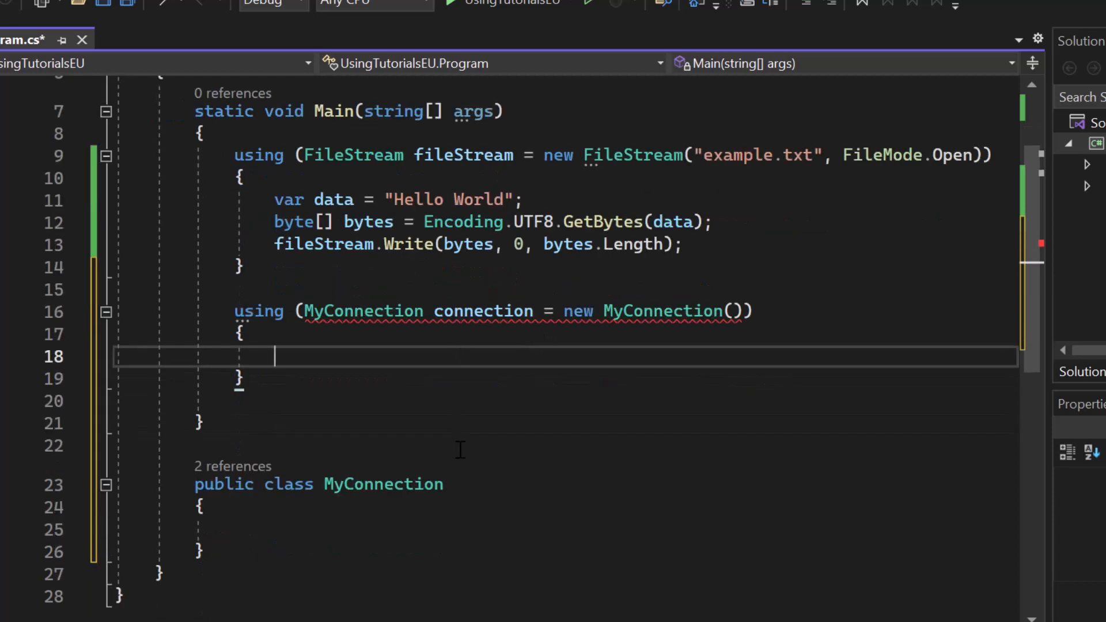
pyautogui.moveTo(384, 397)
pyautogui.write(' :')
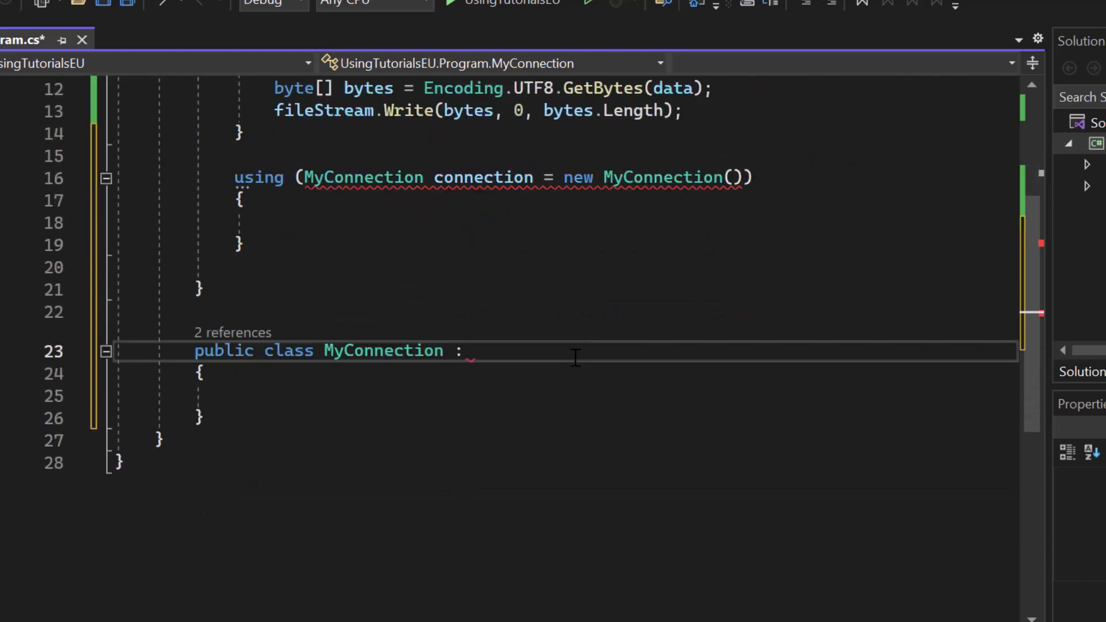
# - Add IDisposable after MyConnection's colon and implement the interface via potential fixes
pyautogui.write('ID')
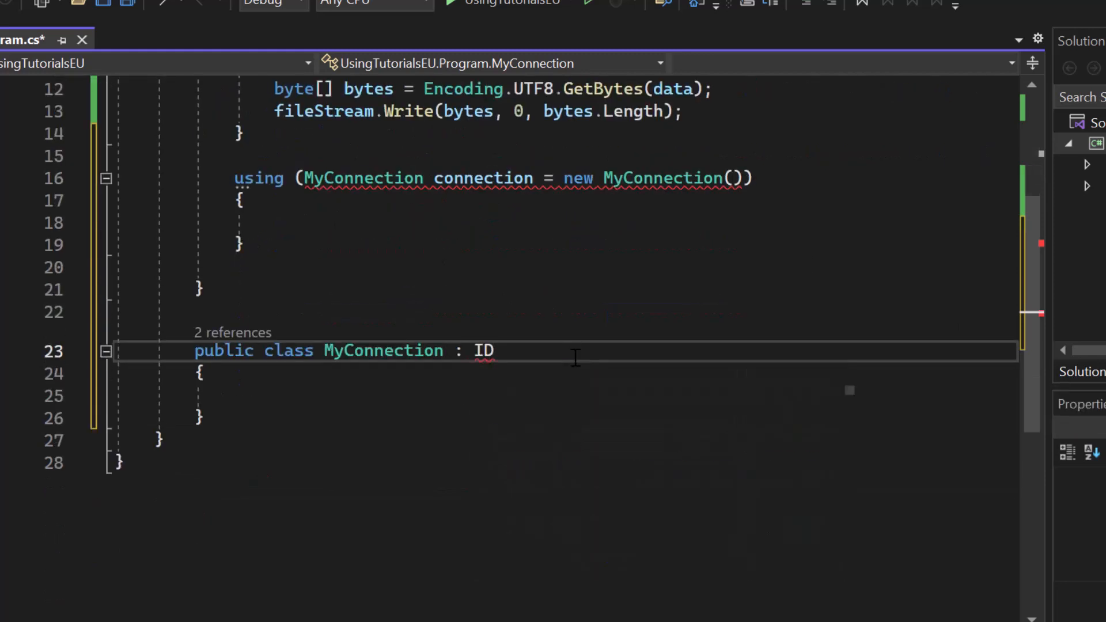
pyautogui.write('Disposable')
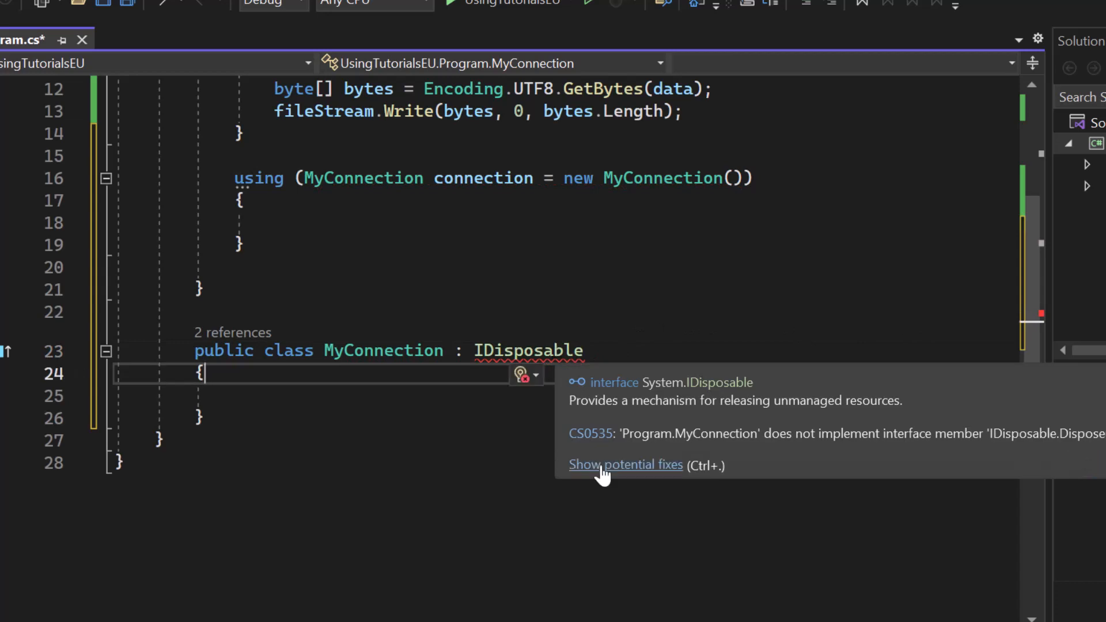
pyautogui.click(623, 464)
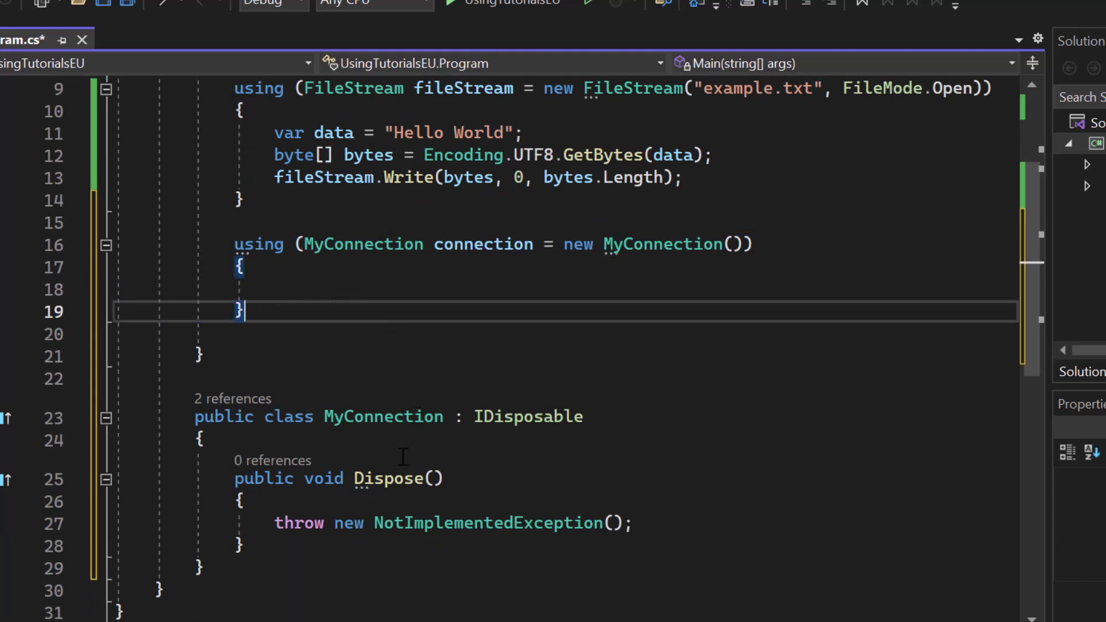
pyautogui.moveTo(313, 284)
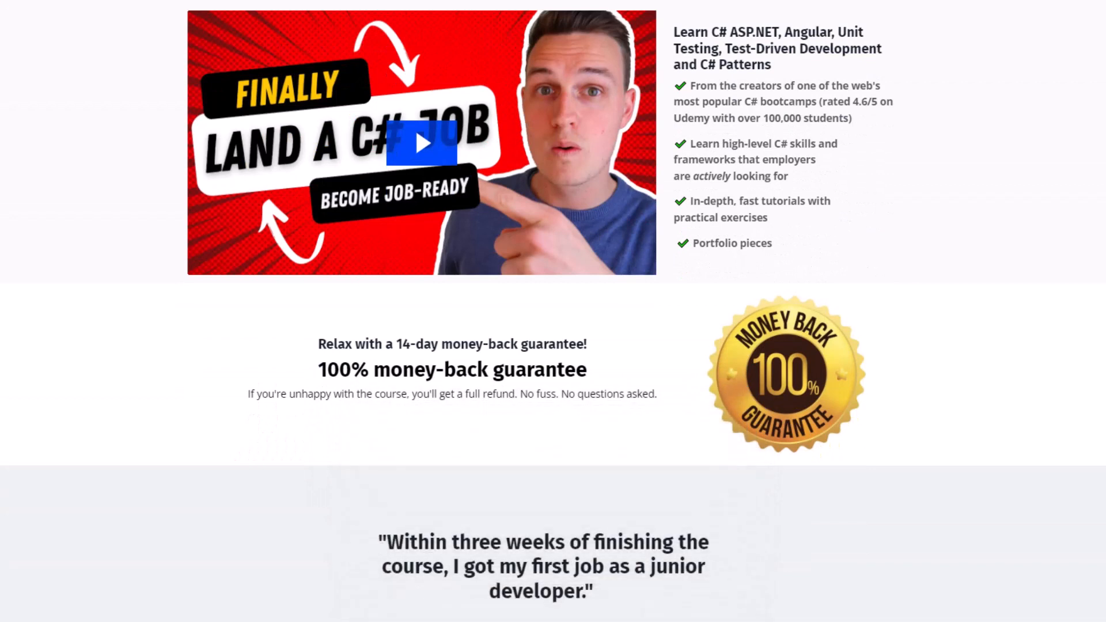
# - Scroll the C# course page to the money-back guarantee and testimonial
pyautogui.scroll(-3)
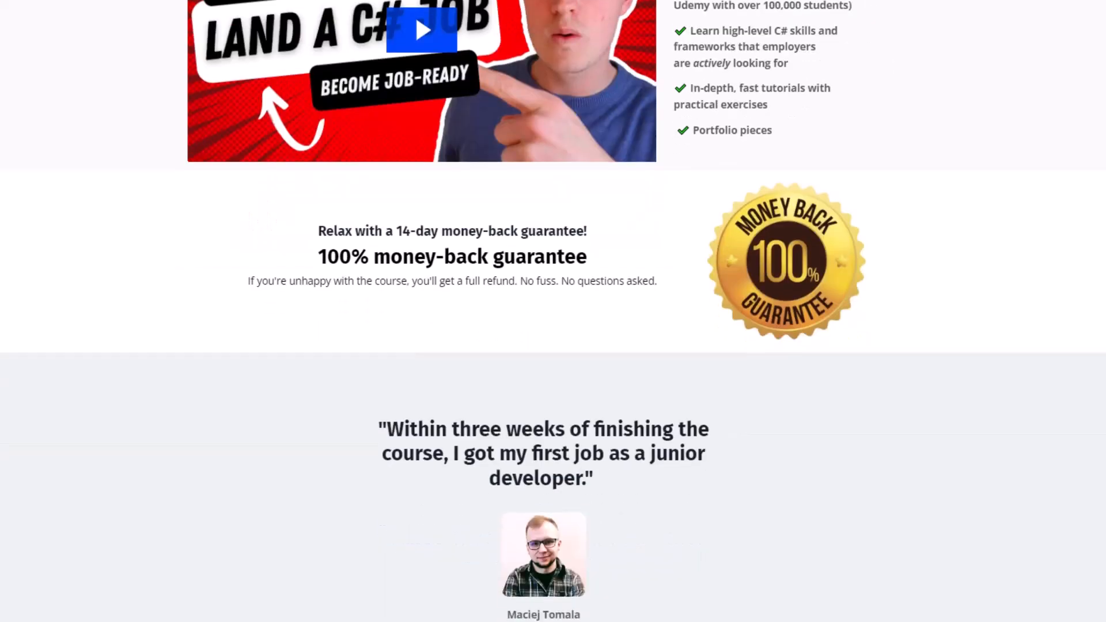